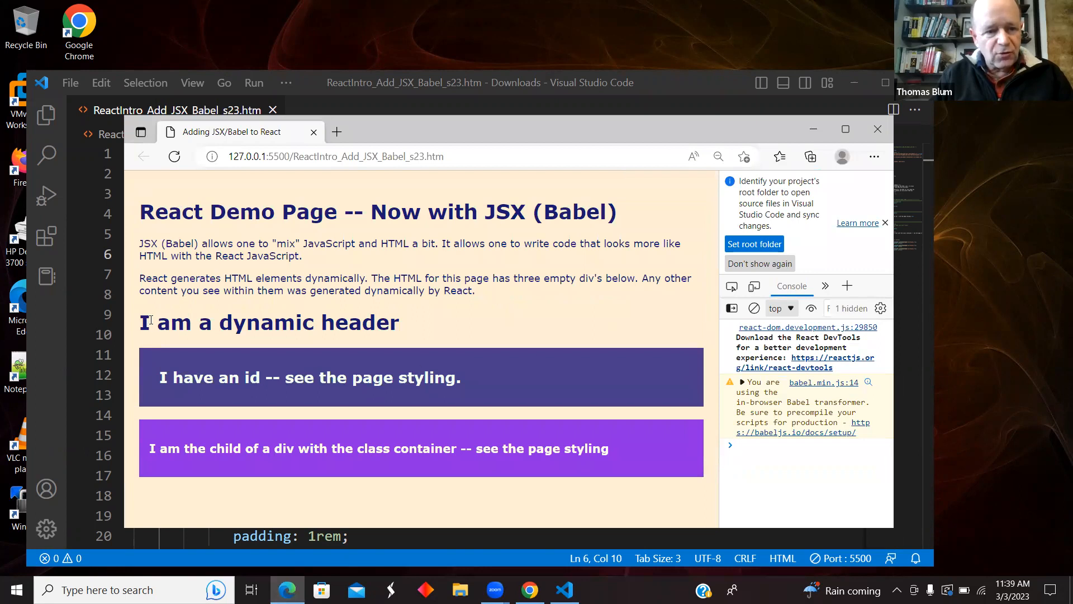
- Highlight the React-generated text, then the CDN script includes and the Babel standalone include in the head
left_click_drag(151, 322, 540, 443)
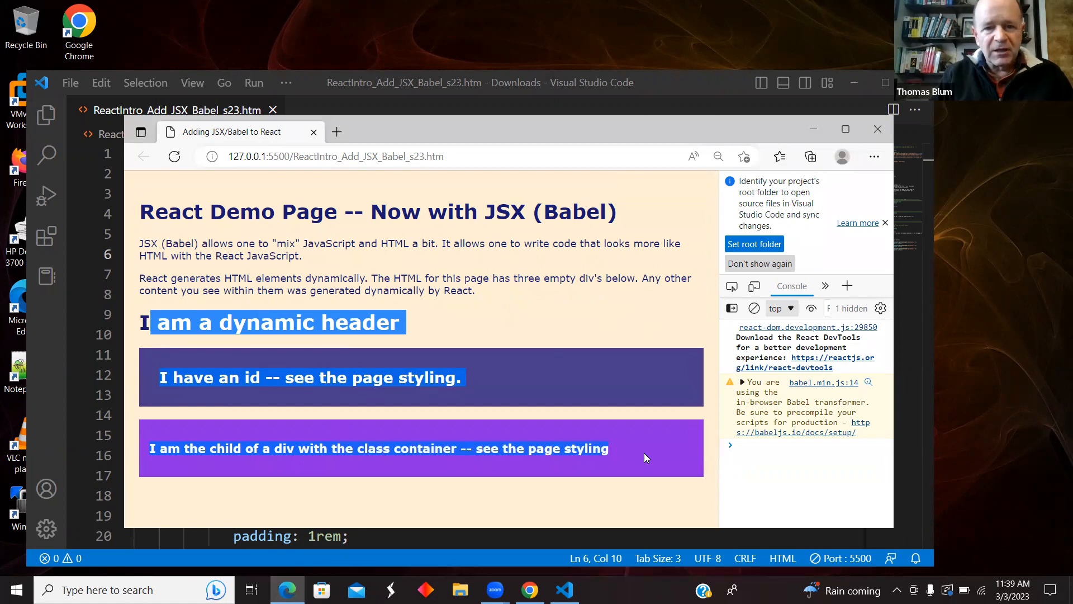
mouse_move(552, 356)
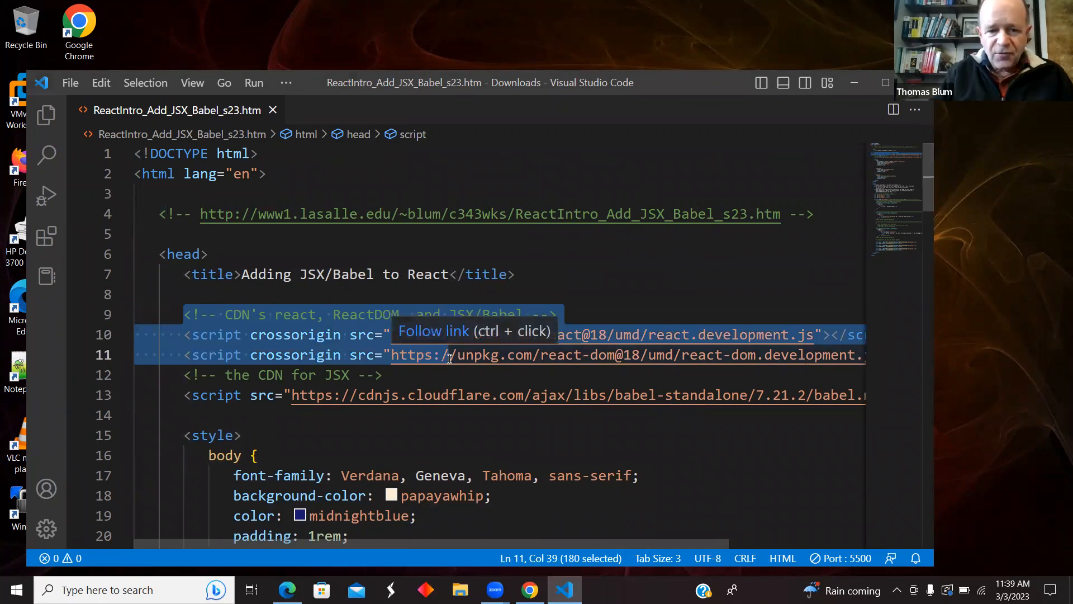
left_click(158, 214)
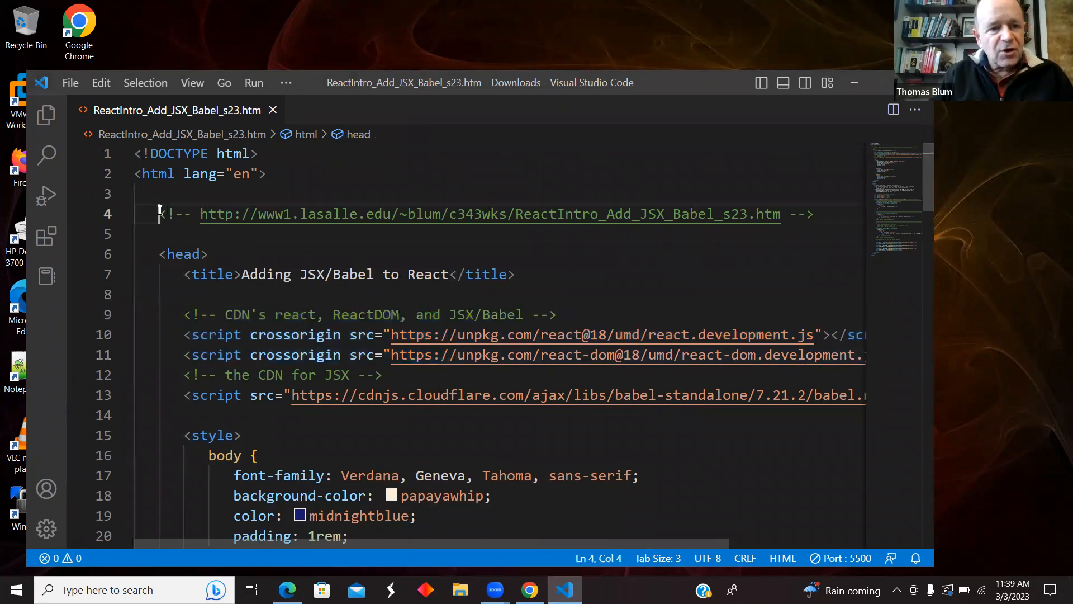
left_click_drag(159, 214, 814, 213)
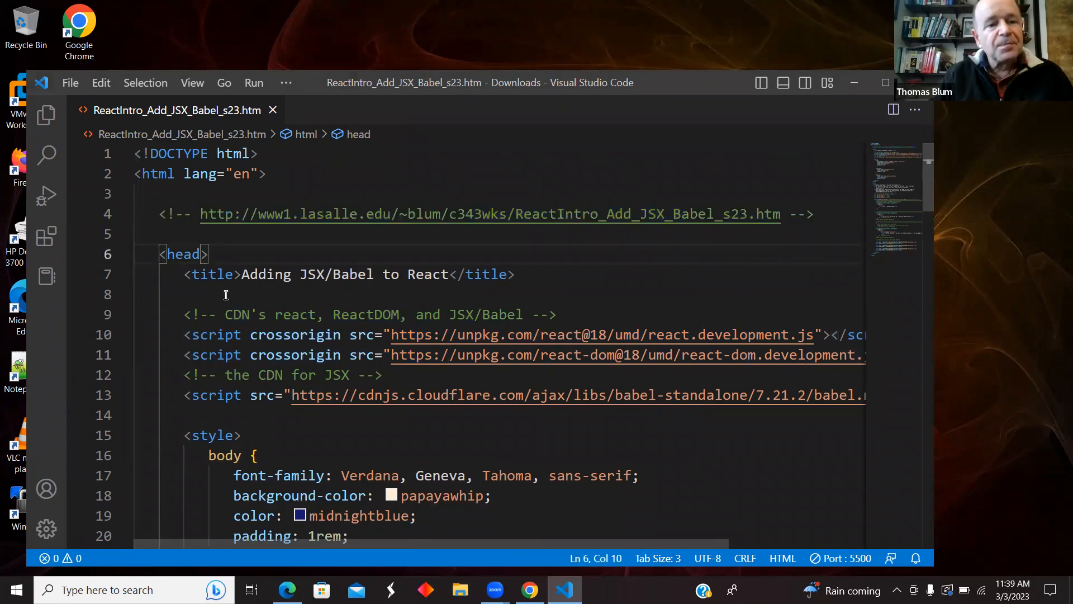
left_click_drag(184, 335, 698, 354)
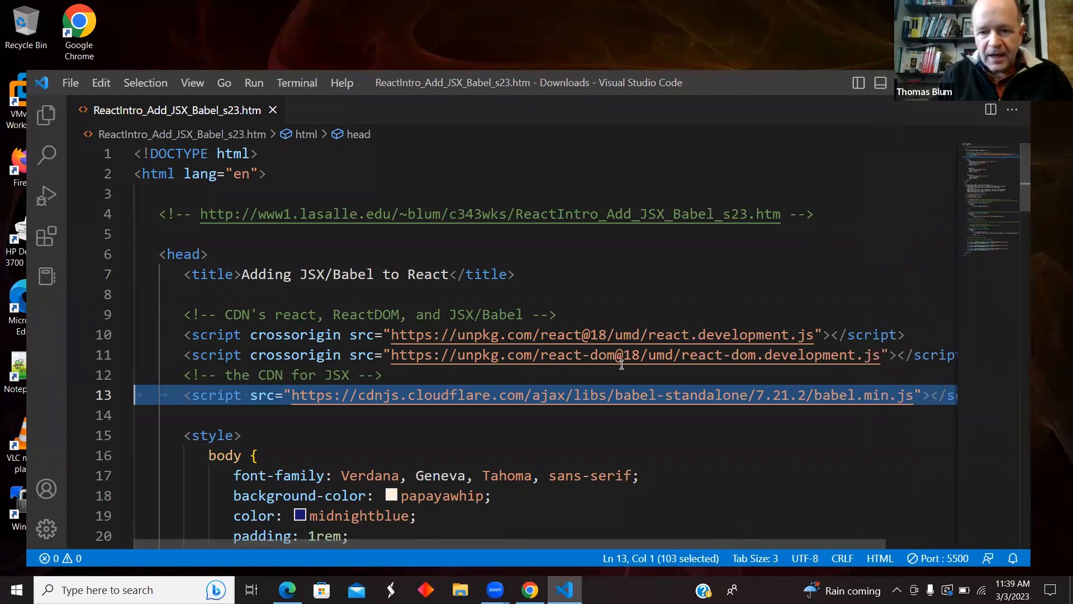
mouse_move(609, 334)
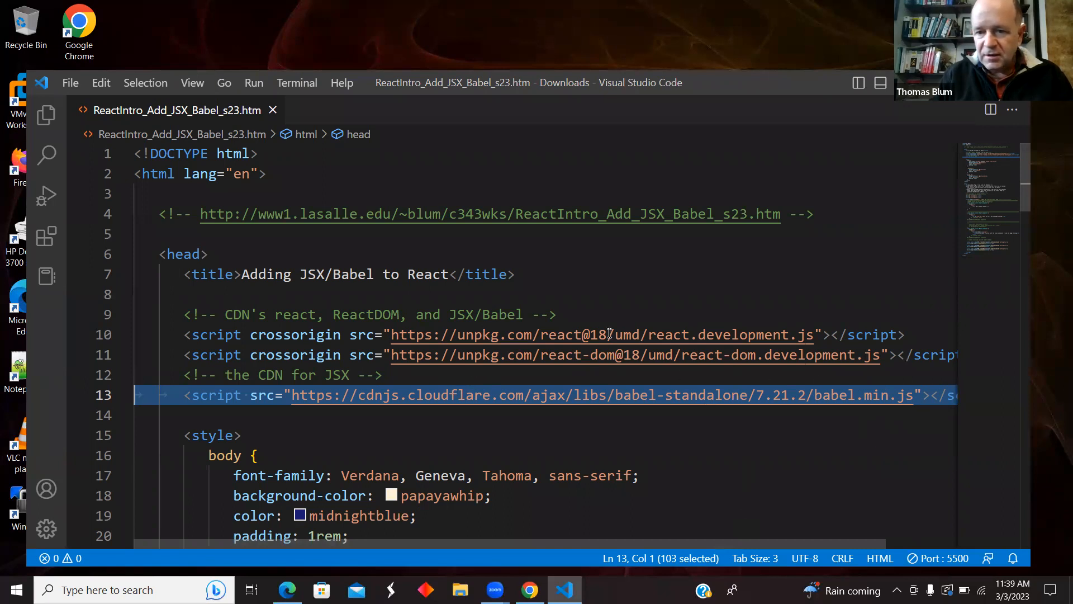
mouse_move(670, 345)
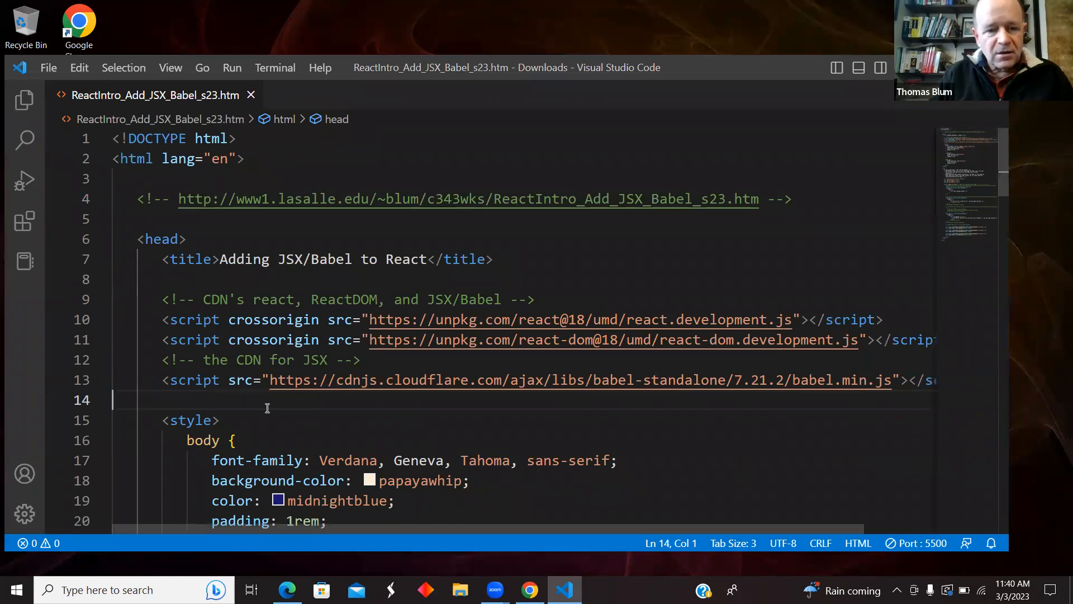
mouse_move(1006, 257)
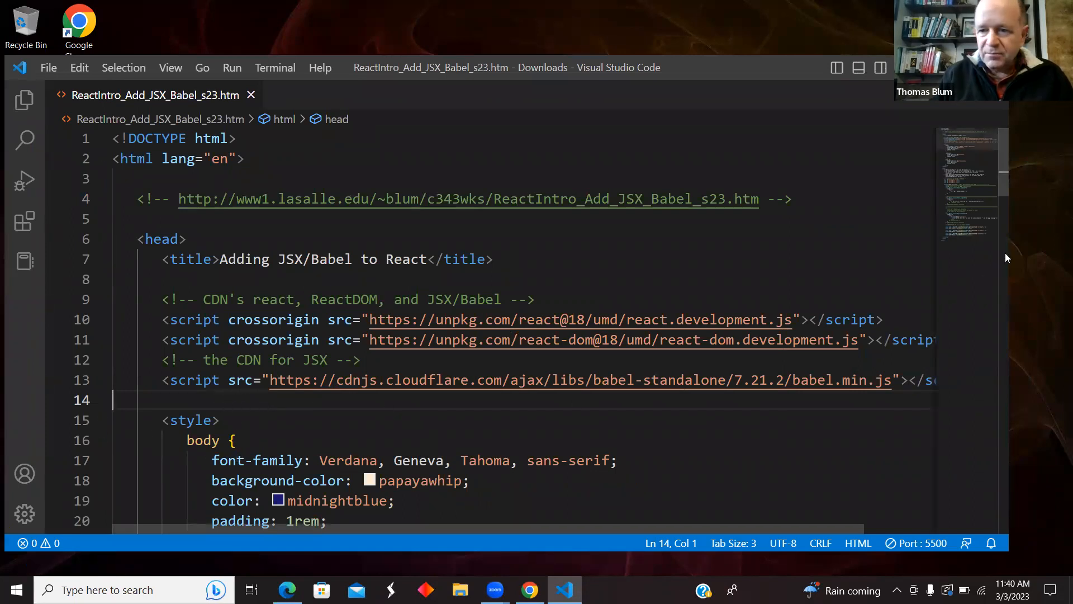
scroll("down", 3)
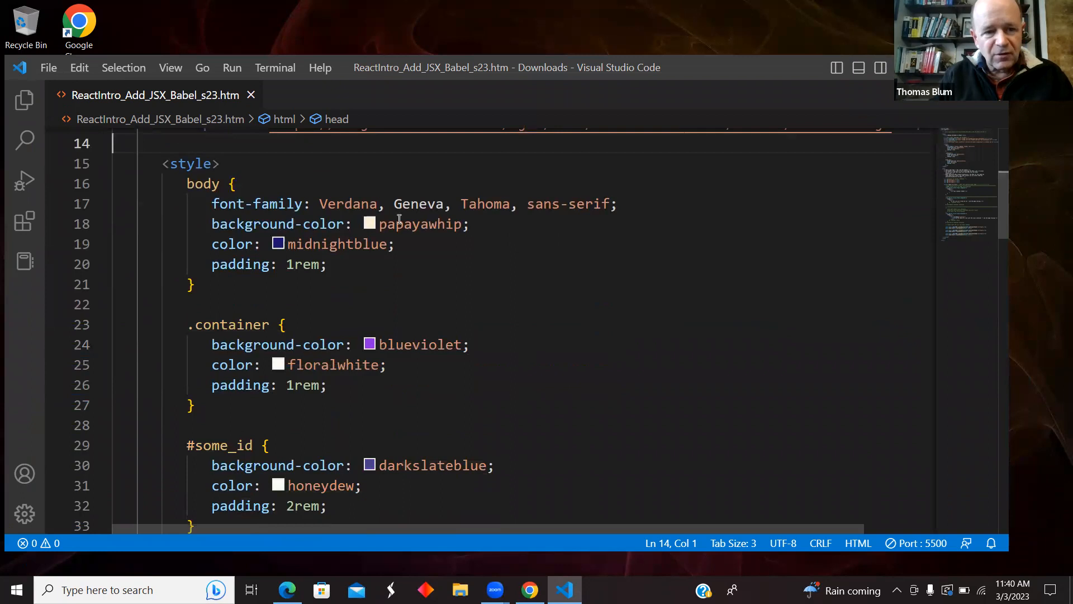
mouse_move(230, 355)
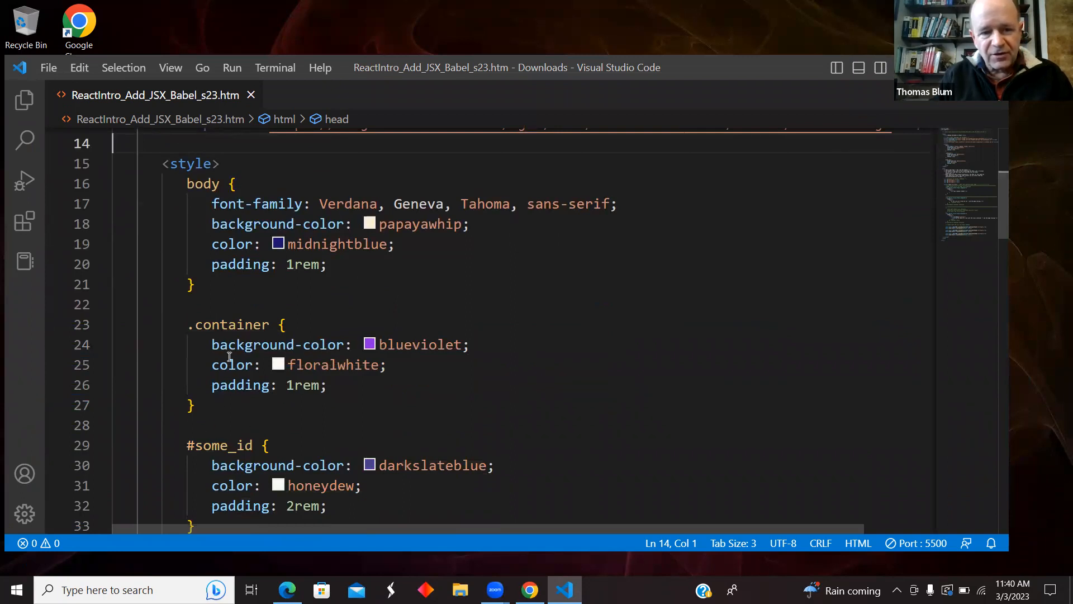
left_click_drag(187, 324, 194, 405)
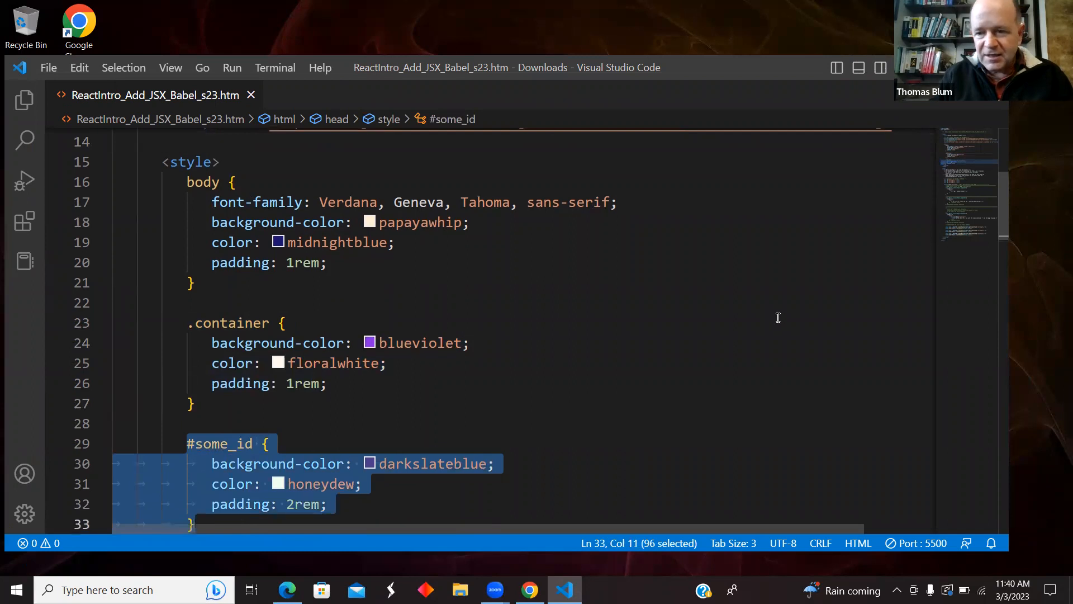
mouse_move(1015, 206)
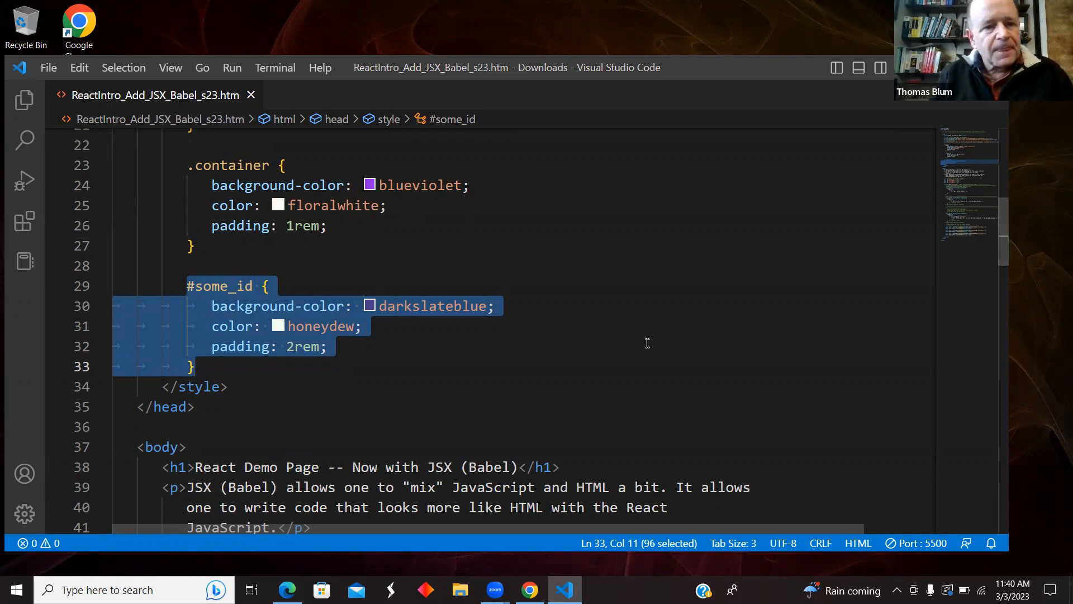
scroll("down", 3)
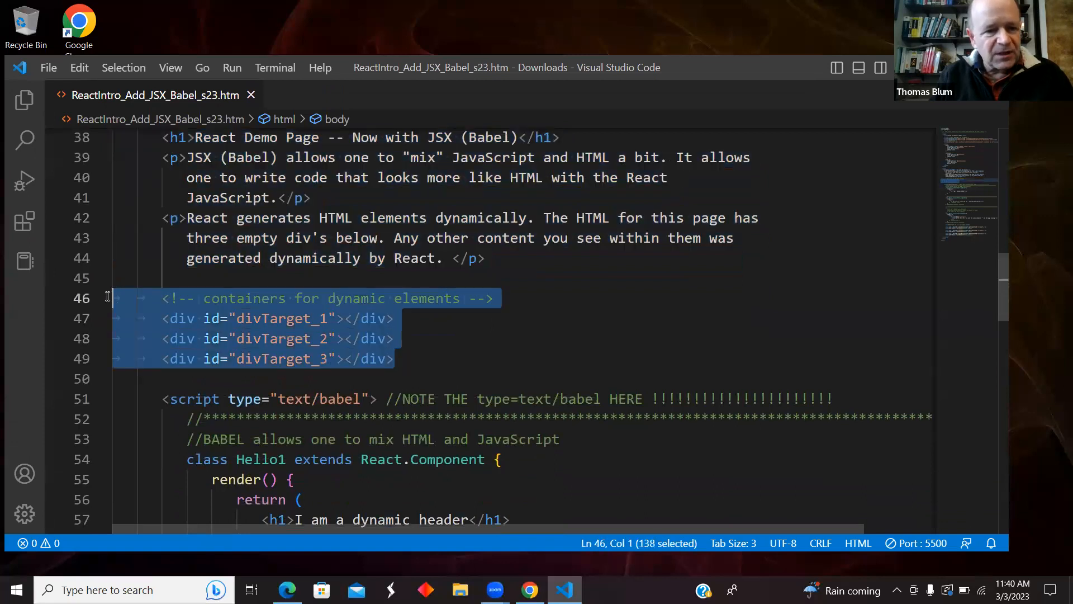
scroll("down", 3)
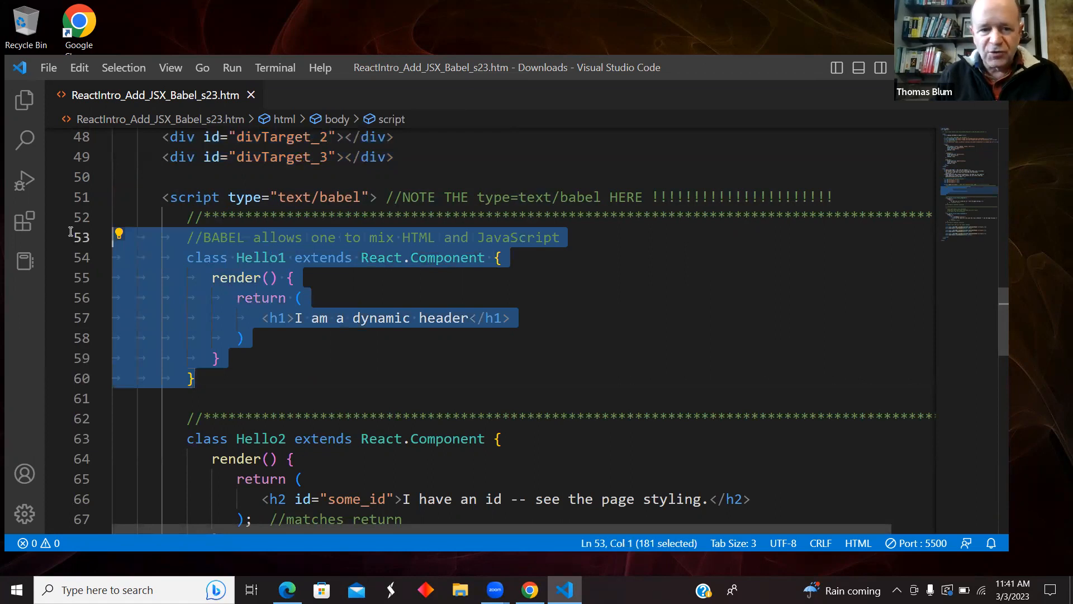
left_click(481, 300)
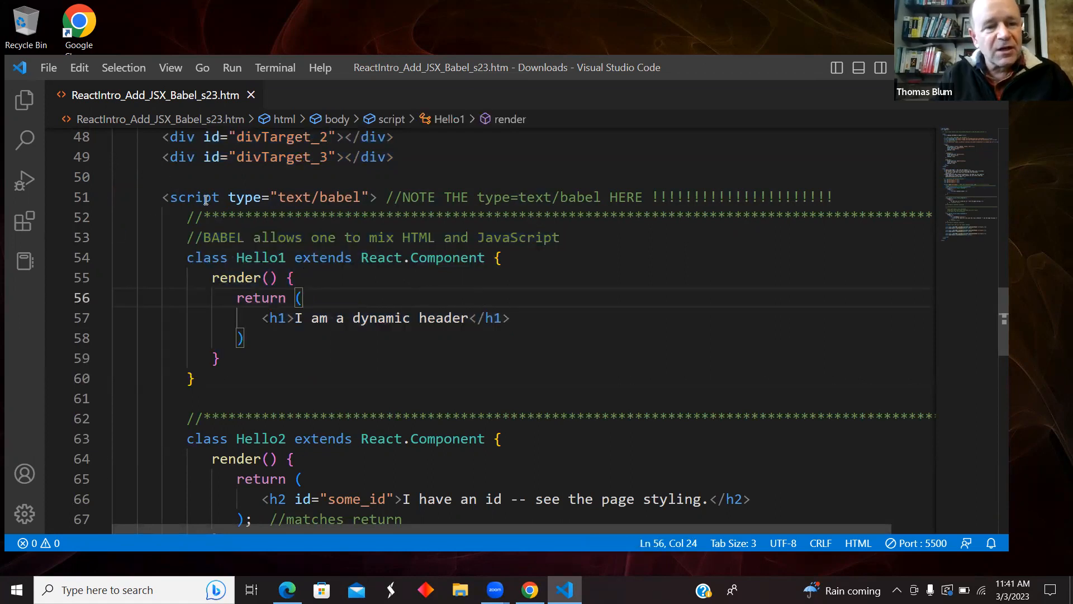
left_click_drag(161, 197, 409, 197)
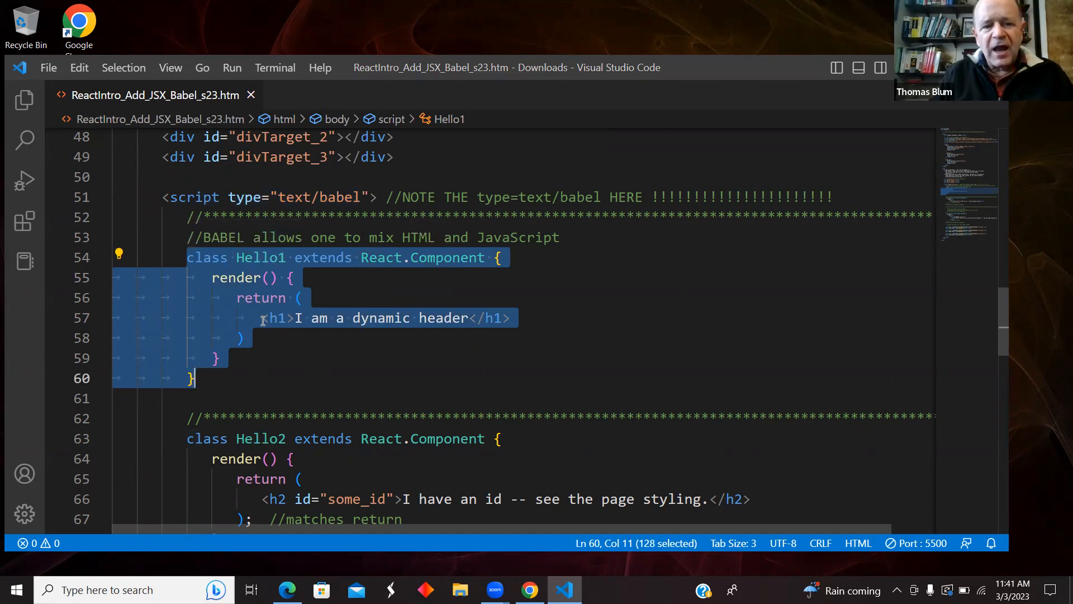
left_click(579, 317)
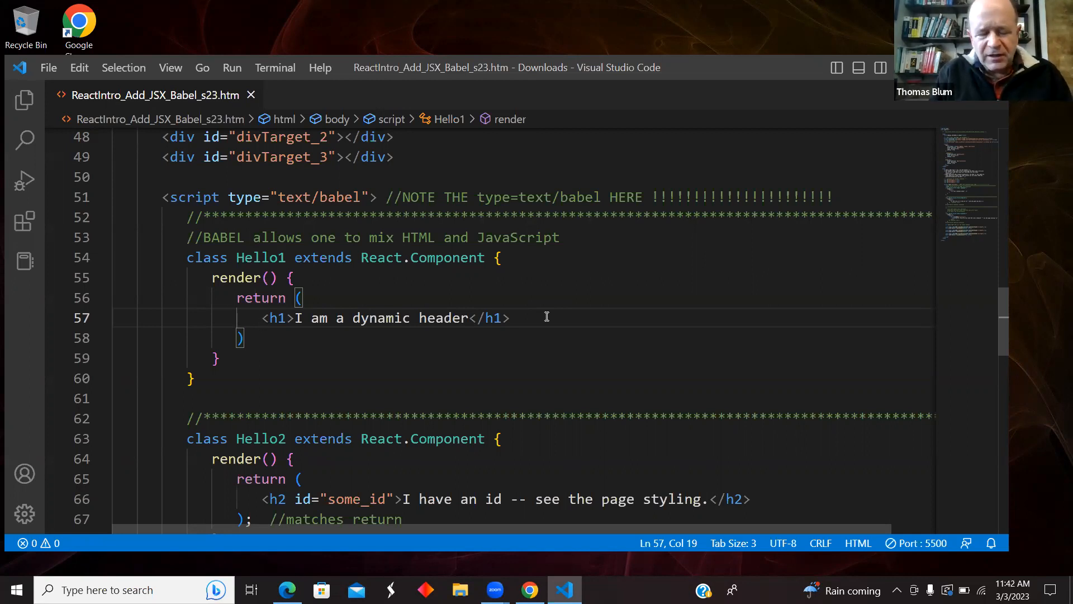
mouse_move(350, 298)
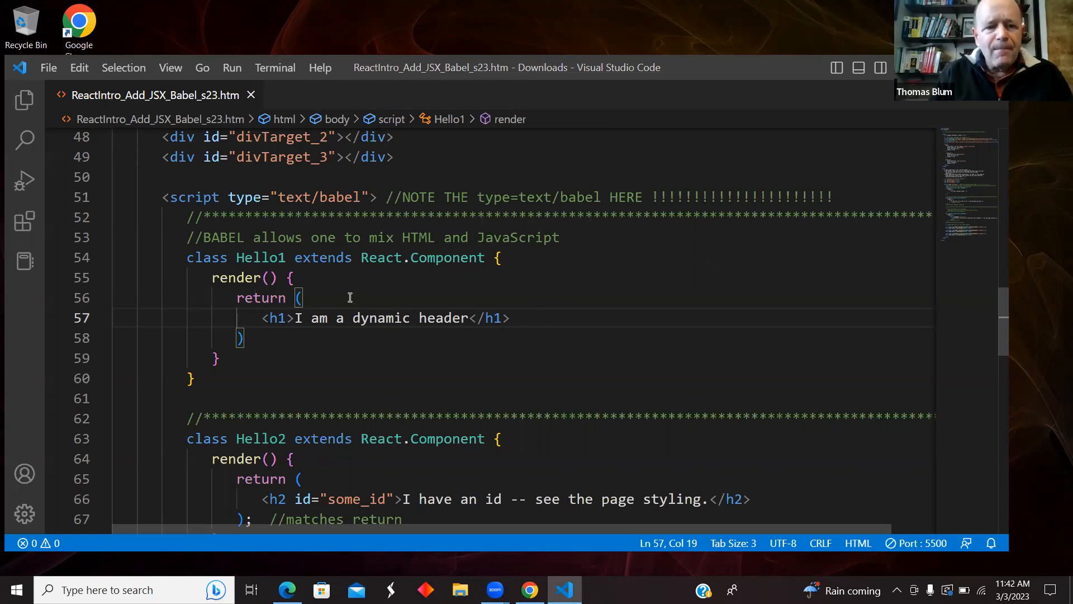
left_click_drag(261, 318, 510, 318)
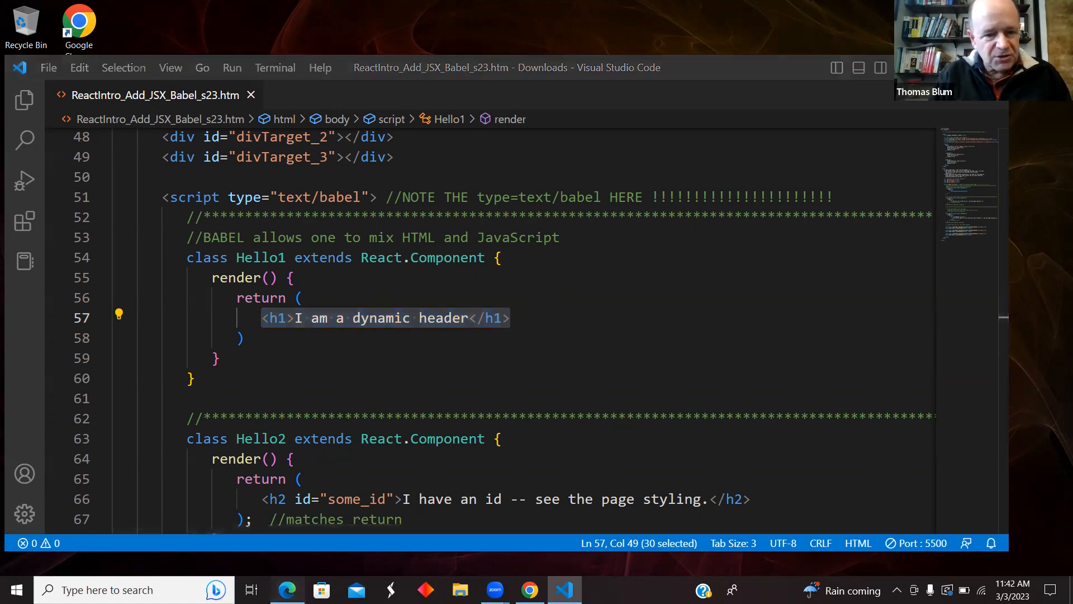
left_click(286, 589)
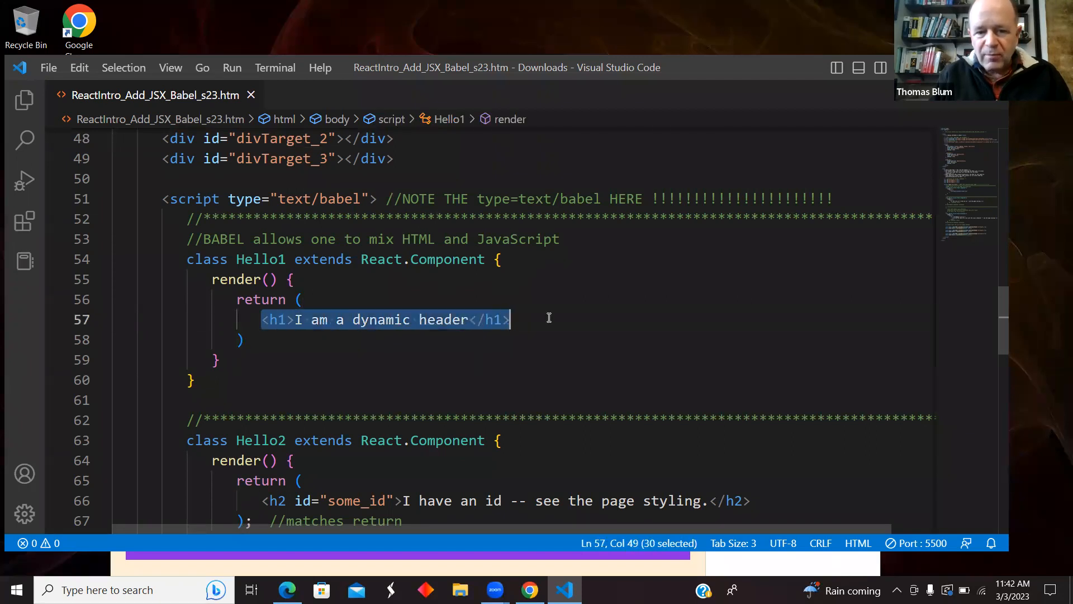
mouse_move(467, 336)
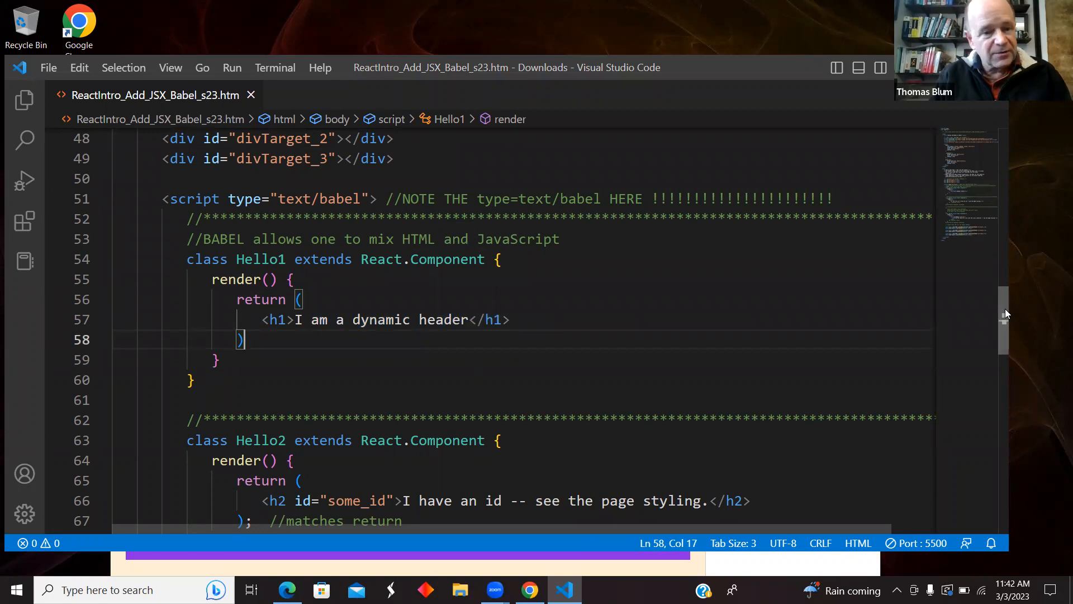
scroll("down", 3)
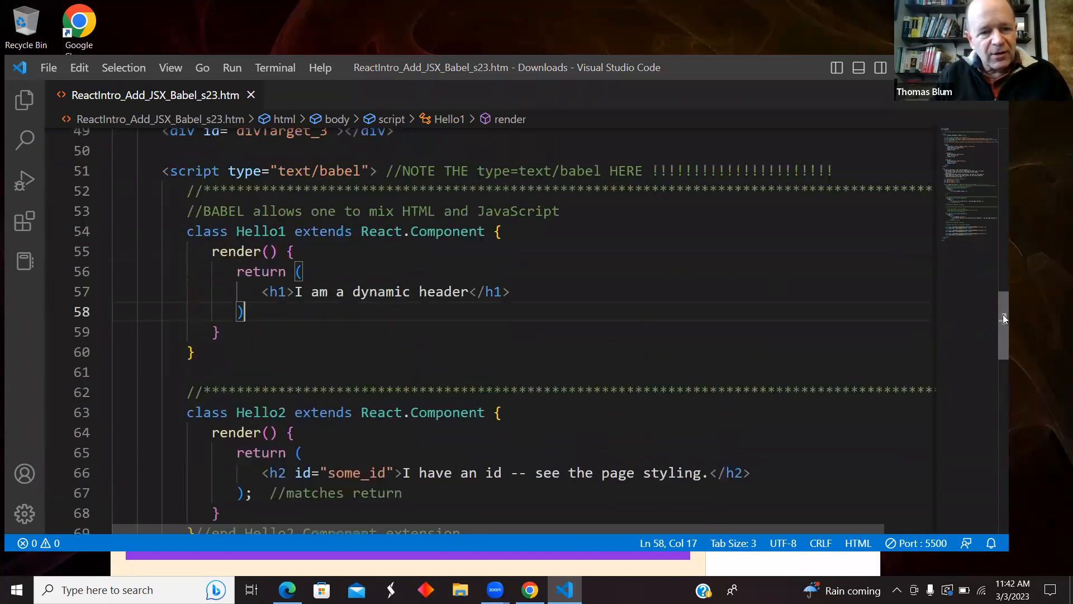
left_click_drag(186, 230, 194, 352)
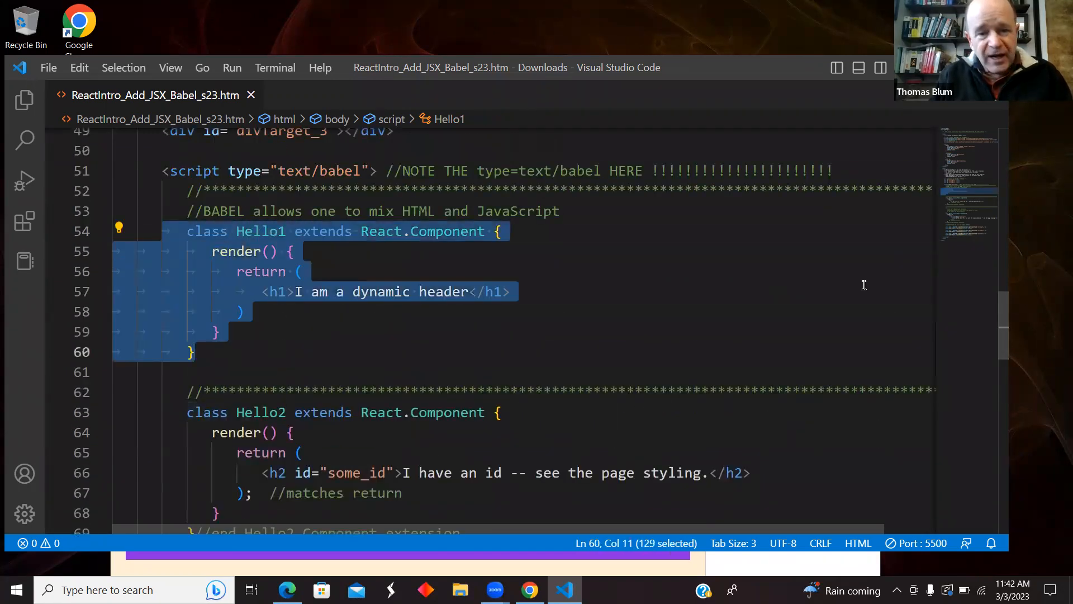
scroll("down", 3)
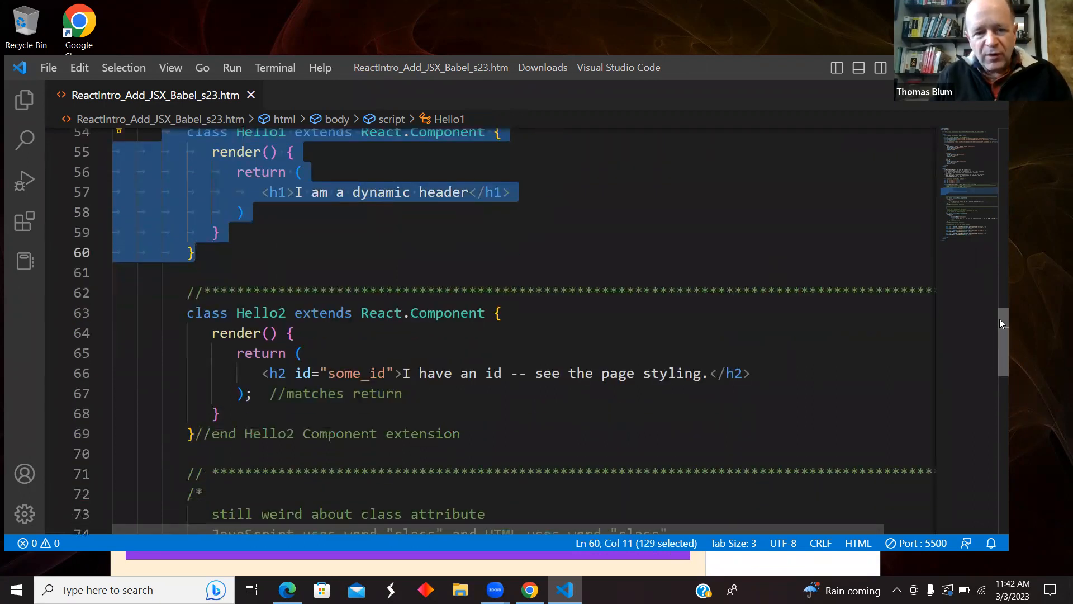
scroll("down", 3)
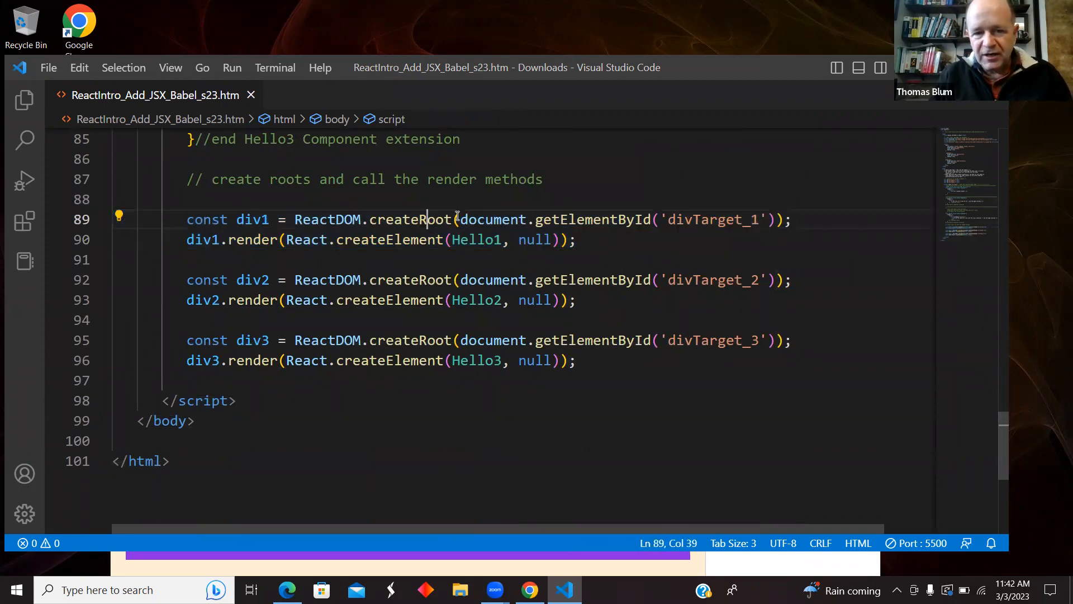
left_click(718, 219)
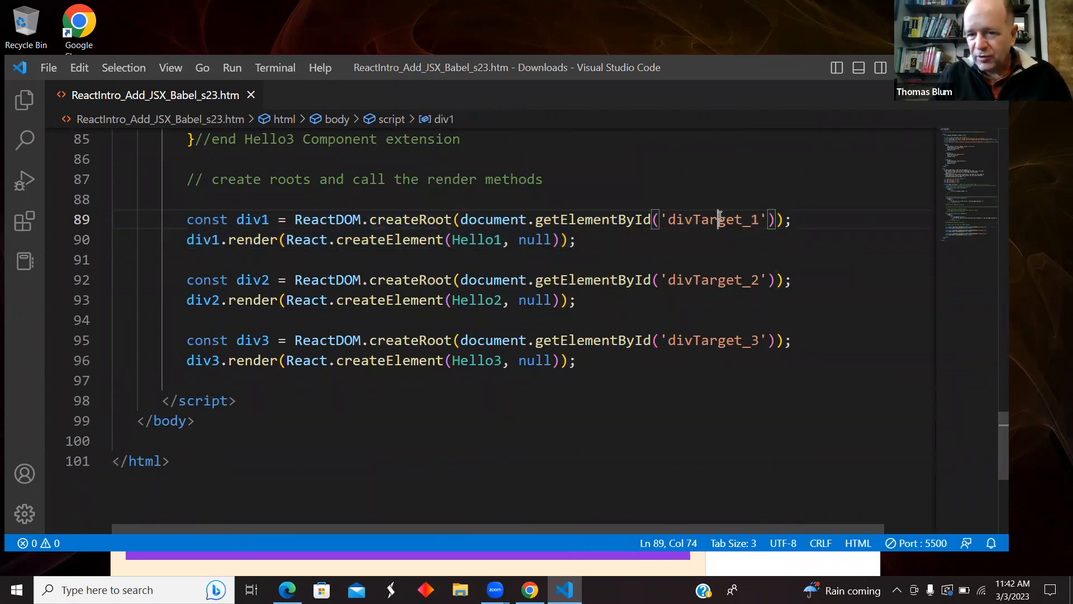
double_click(712, 219)
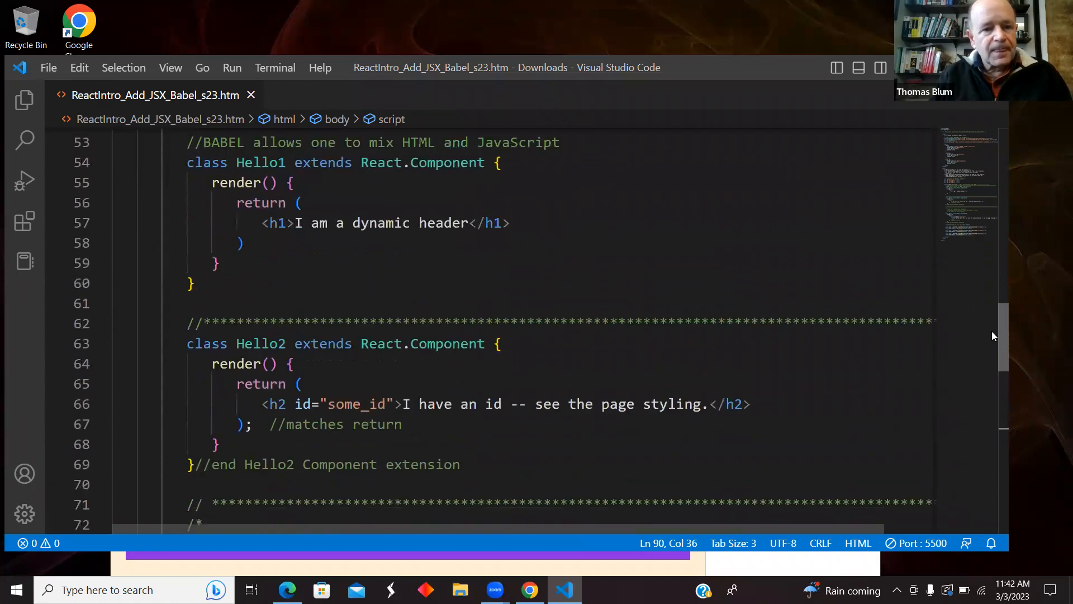
scroll("down", 3)
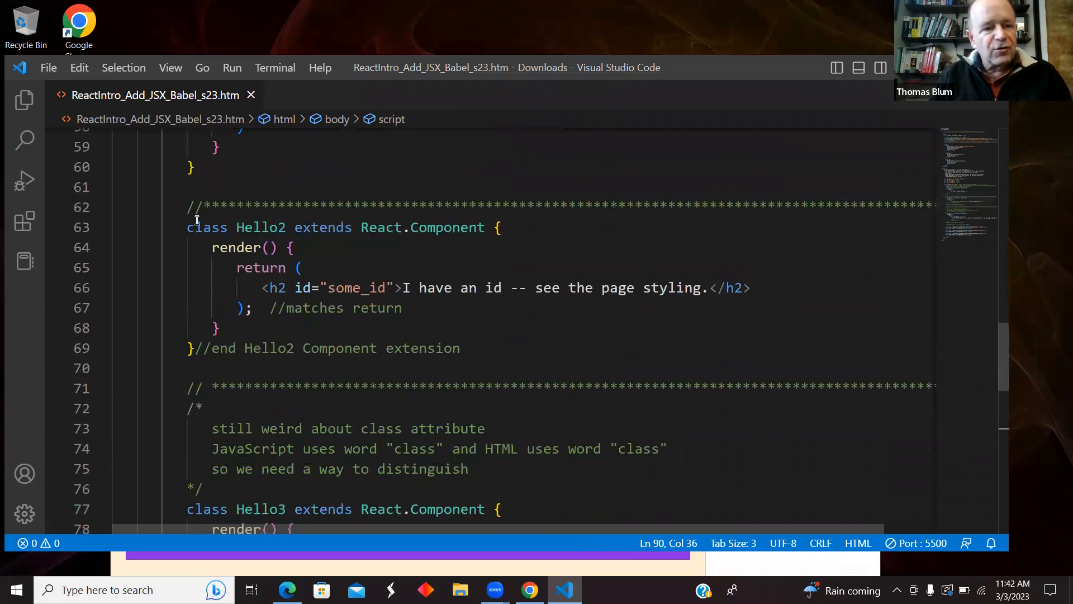
left_click_drag(187, 227, 229, 348)
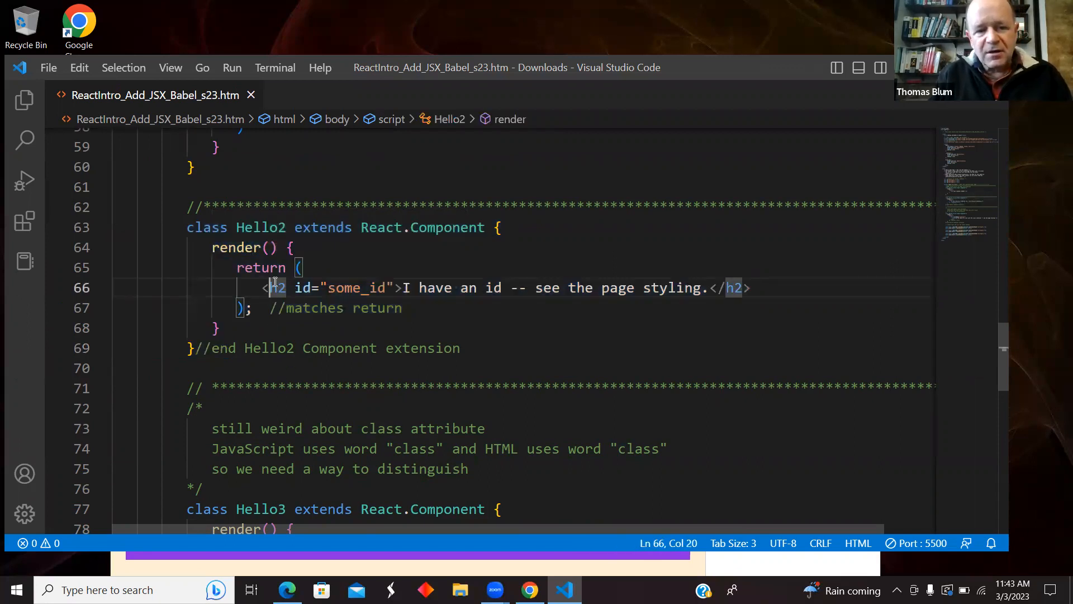
mouse_move(356, 288)
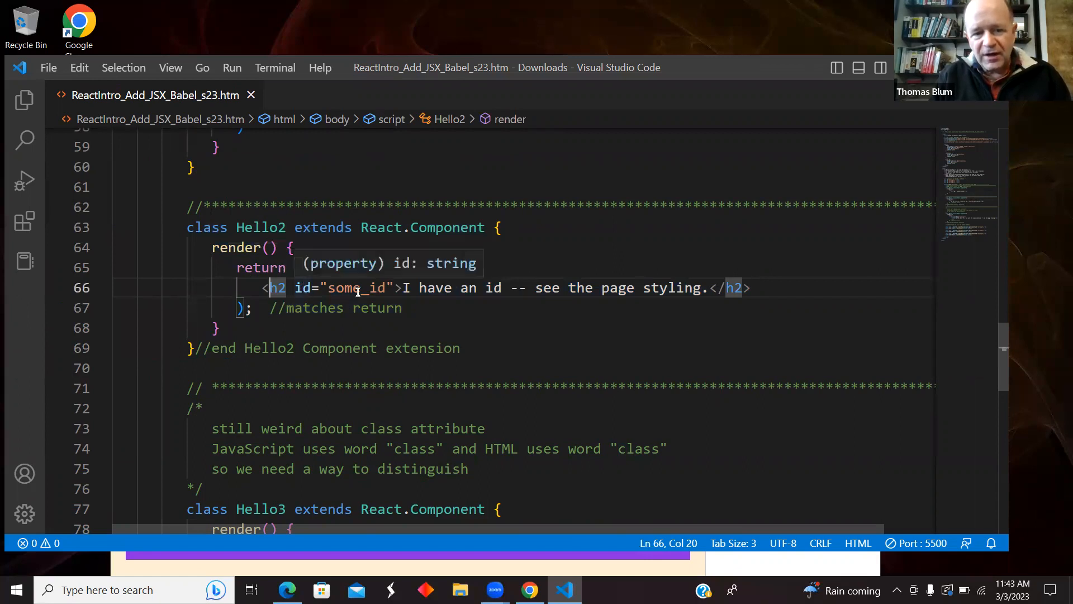
mouse_move(416, 302)
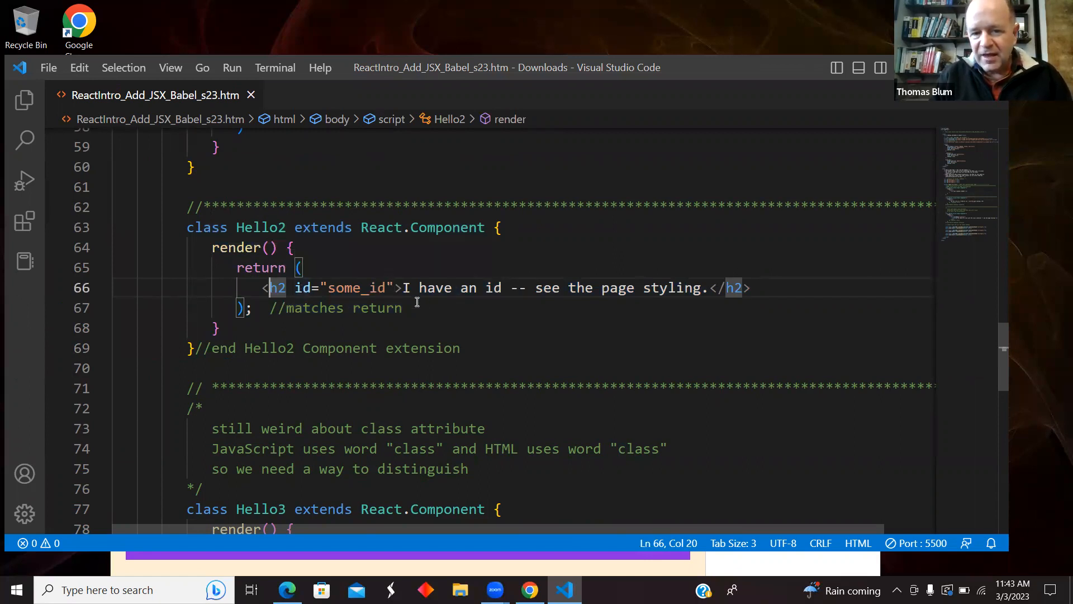
left_click(403, 288)
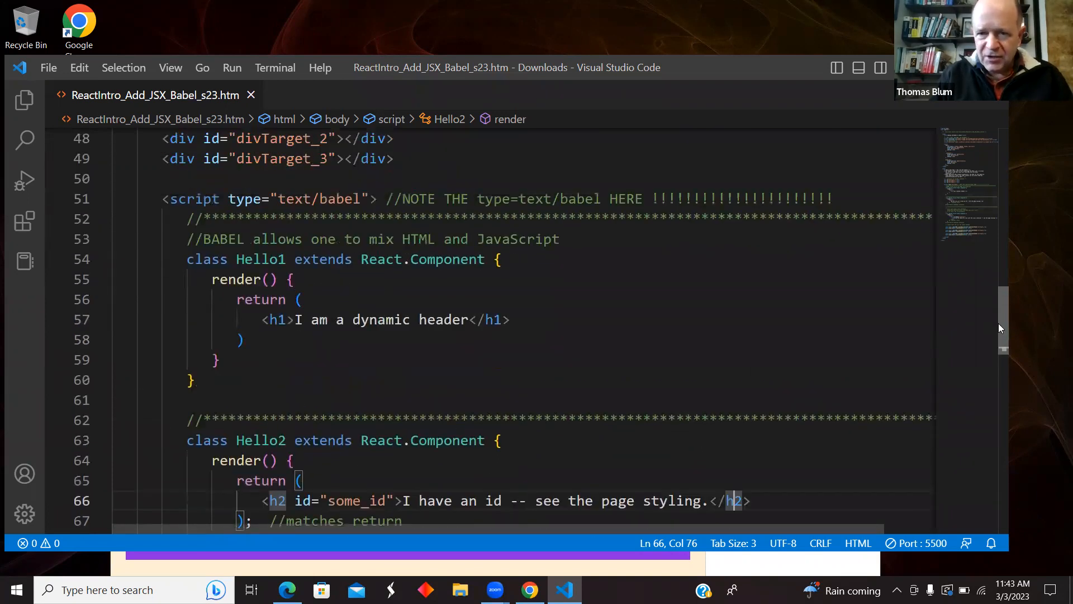
scroll("down", 3)
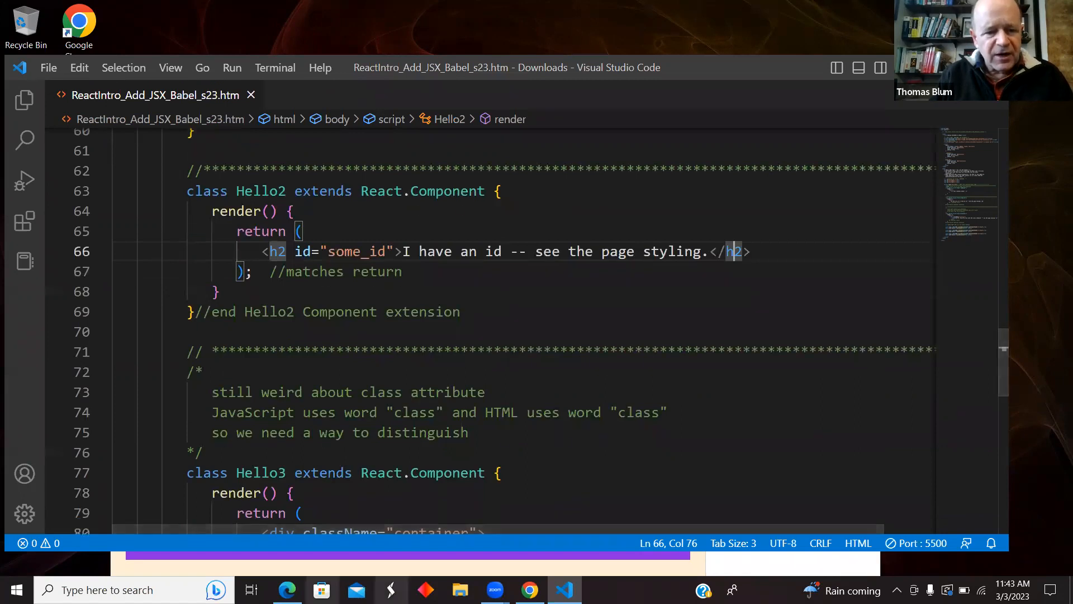
- Bring the rendered demo page in Edge back to the front to review the output
left_click(288, 589)
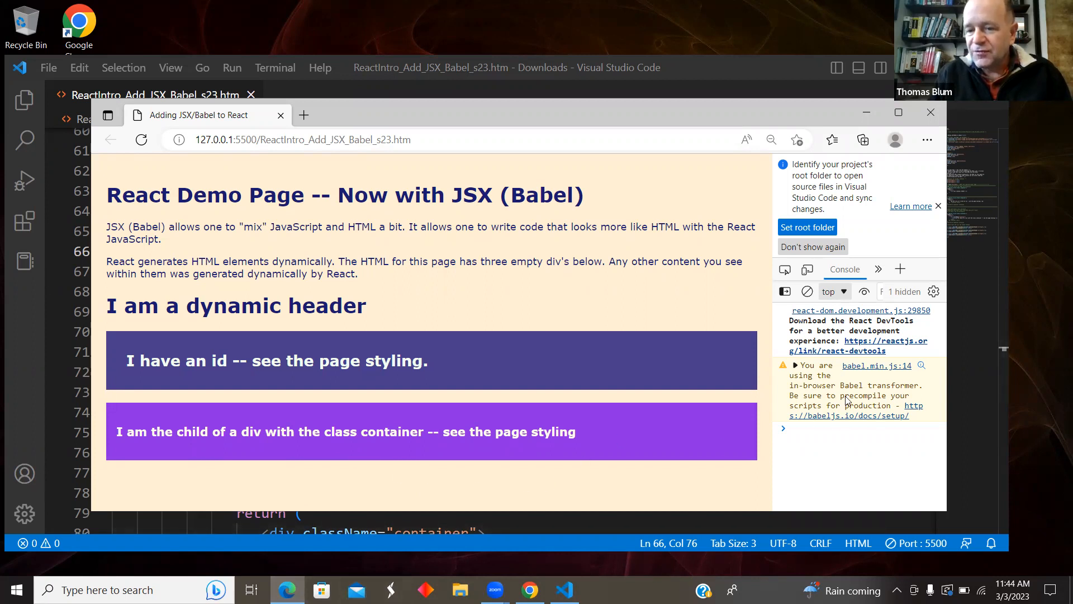
mouse_move(852, 391)
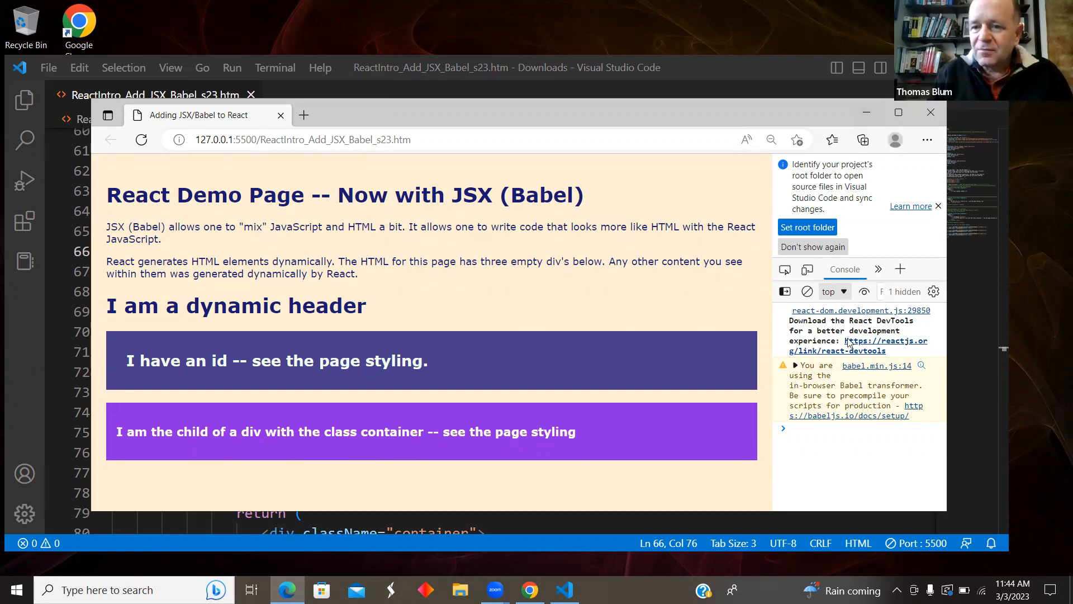
mouse_move(885, 397)
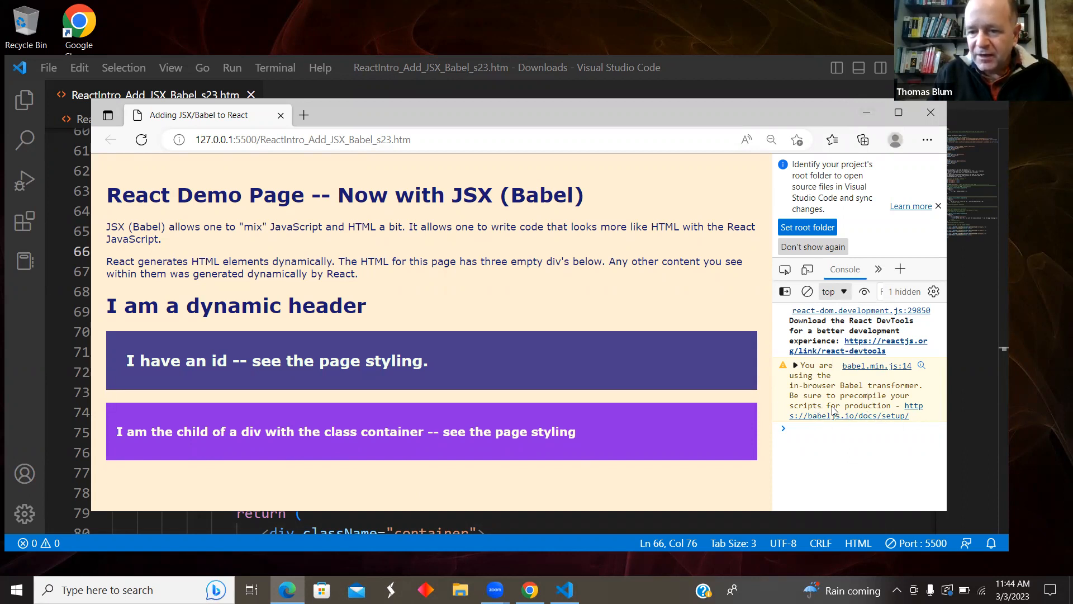
mouse_move(834, 133)
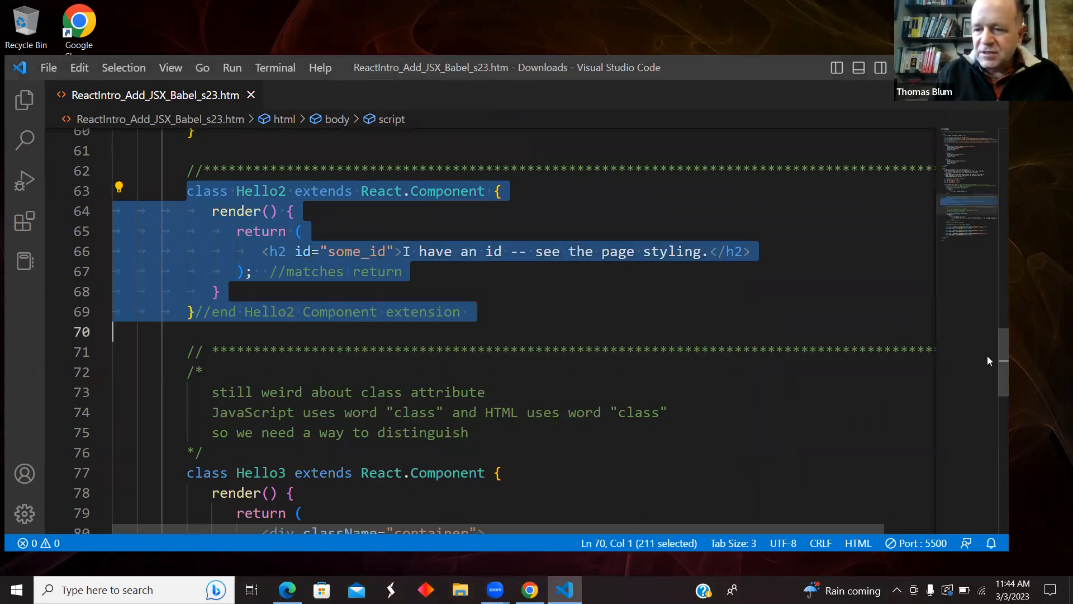
scroll("down", 3)
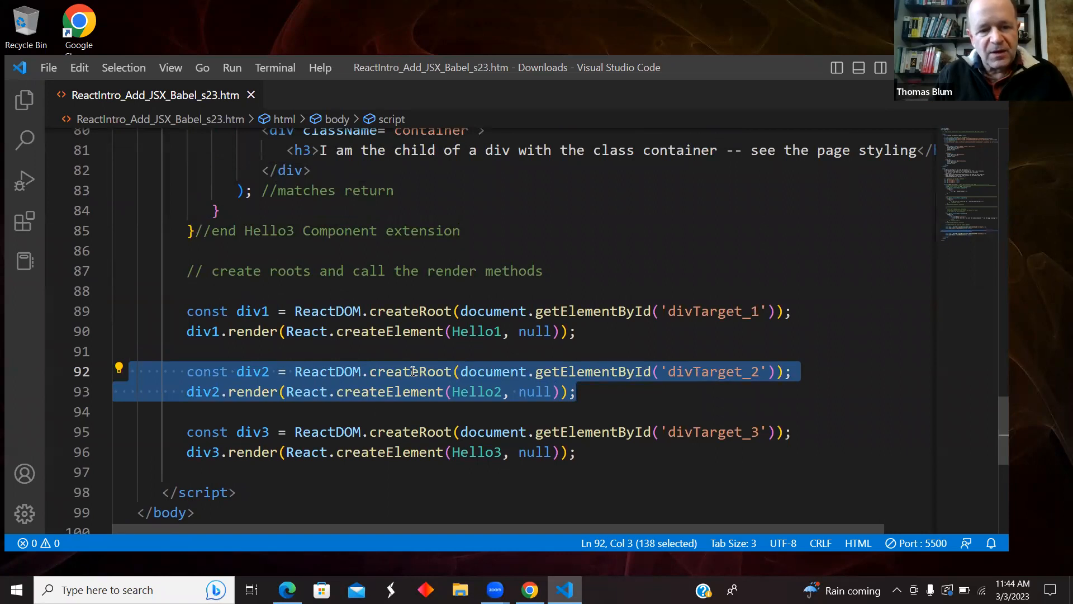
left_click(403, 371)
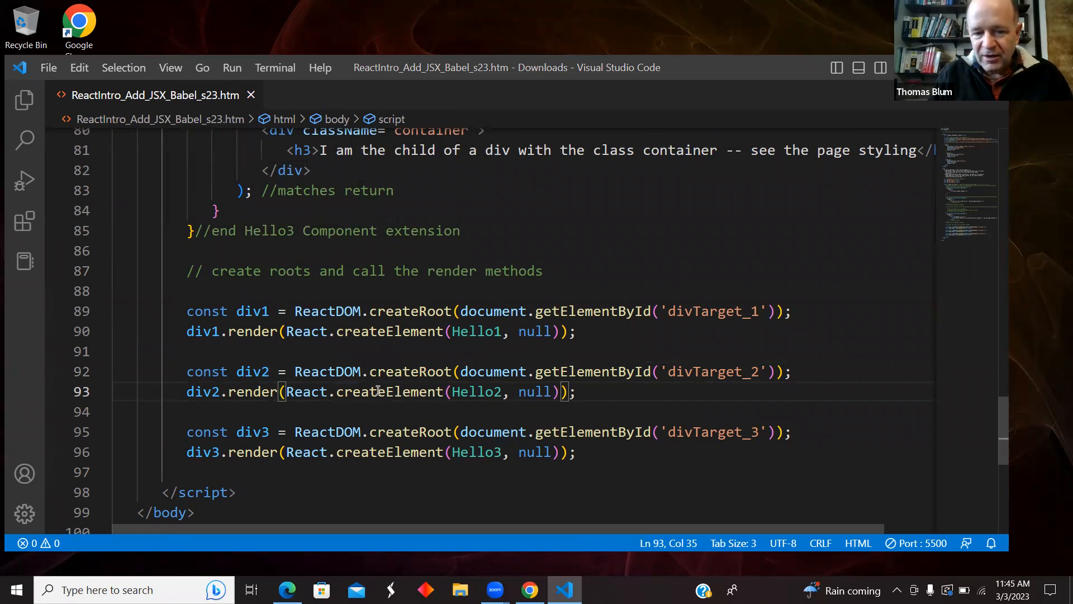
double_click(475, 392)
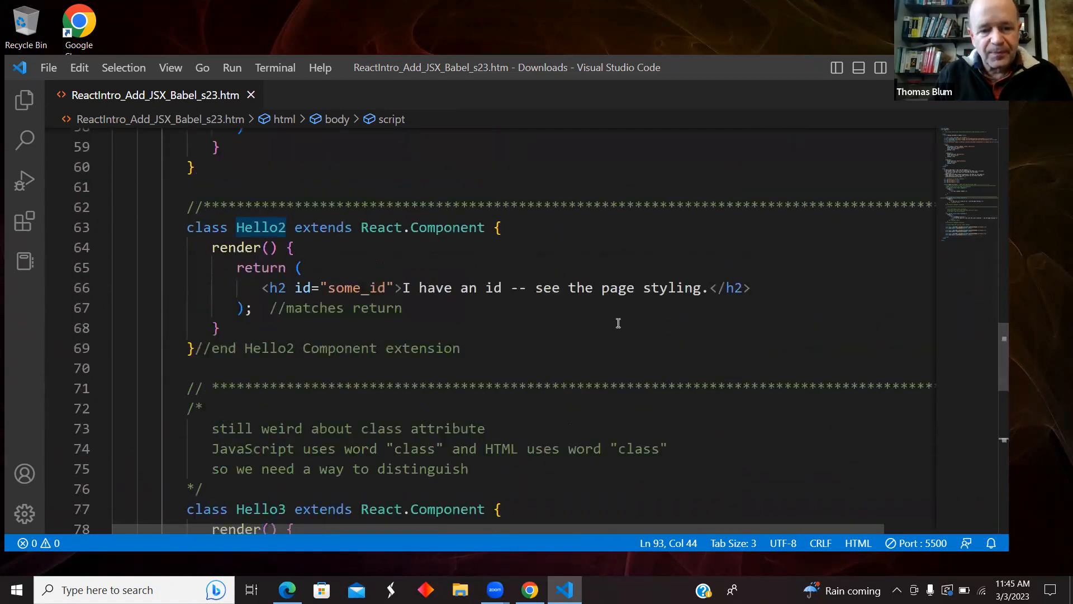
scroll("down", 3)
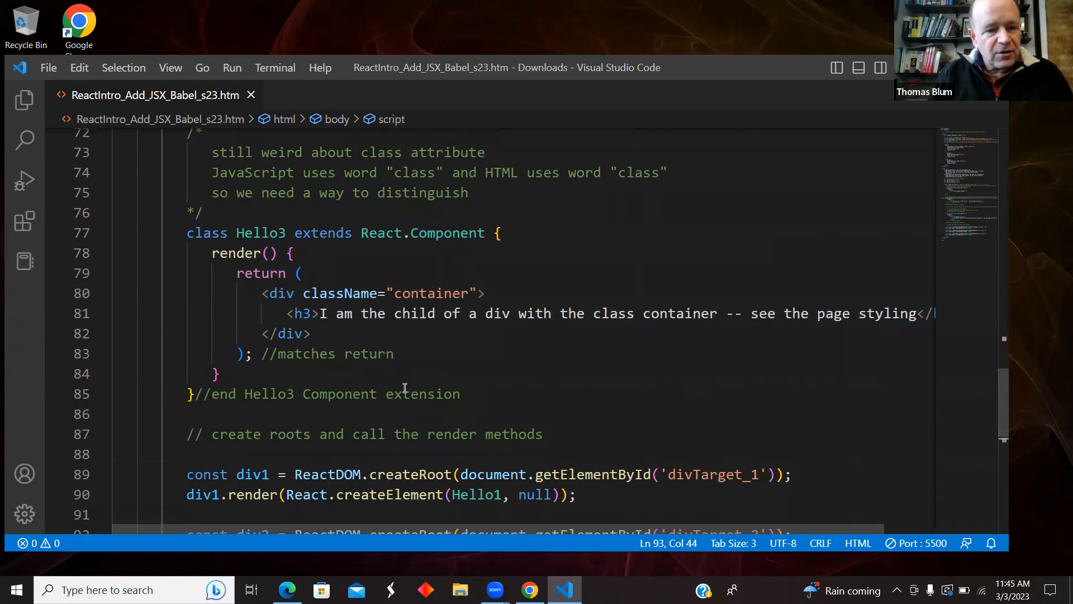
- Highlight Hello3's closing div and its container div markup before returning to the style block
left_click_drag(187, 233, 467, 394)
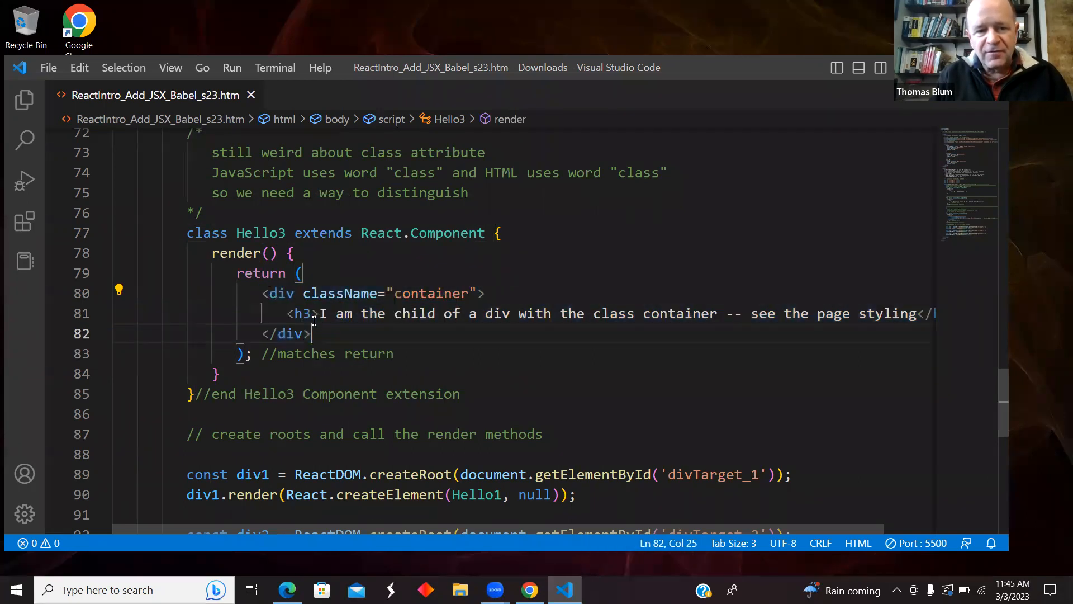
left_click_drag(286, 313, 777, 313)
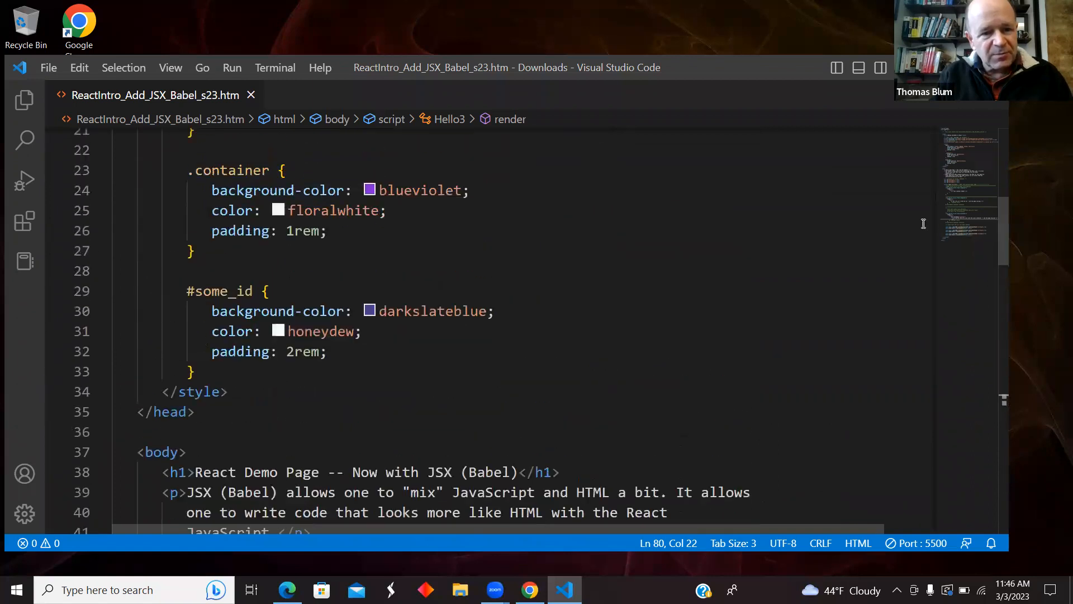
- Select the .container rule, then move down to the createRoot and render calls for Hello1, Hello2, Hello3
left_click_drag(187, 170, 194, 250)
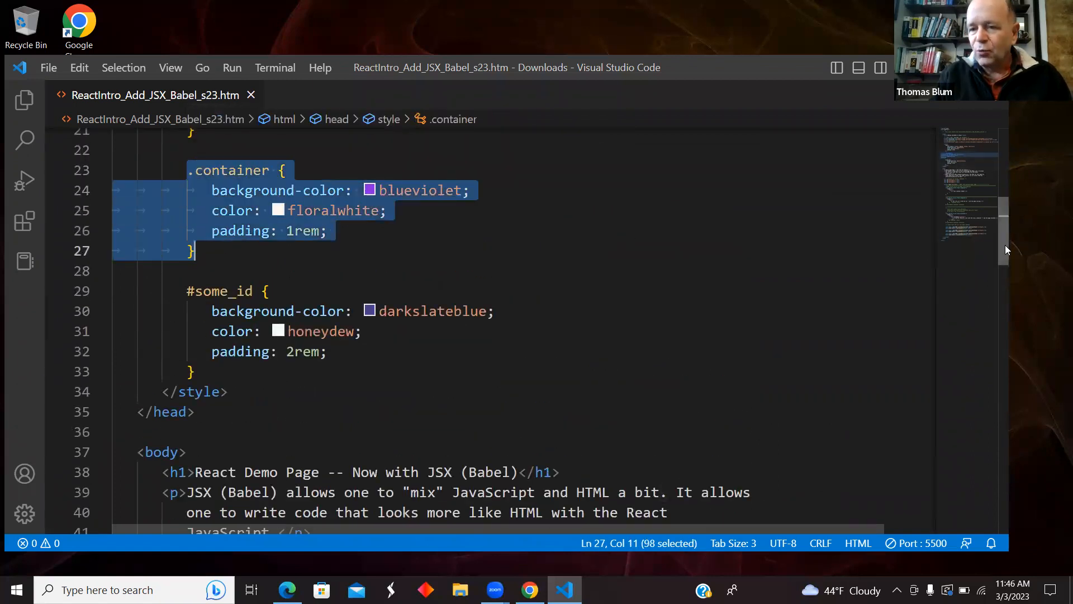
scroll("down", 3)
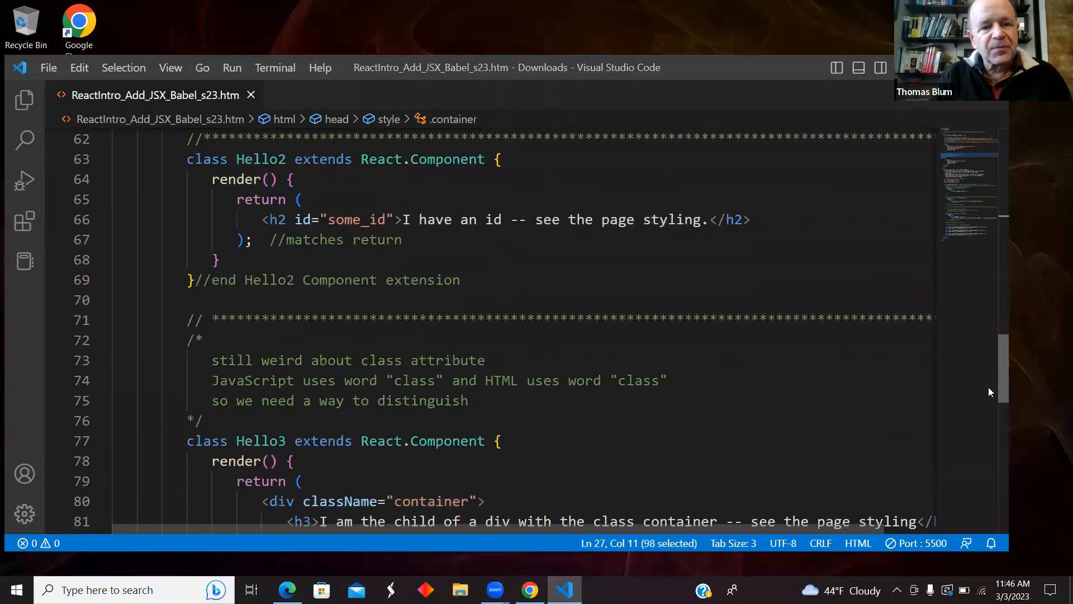
scroll("down", 3)
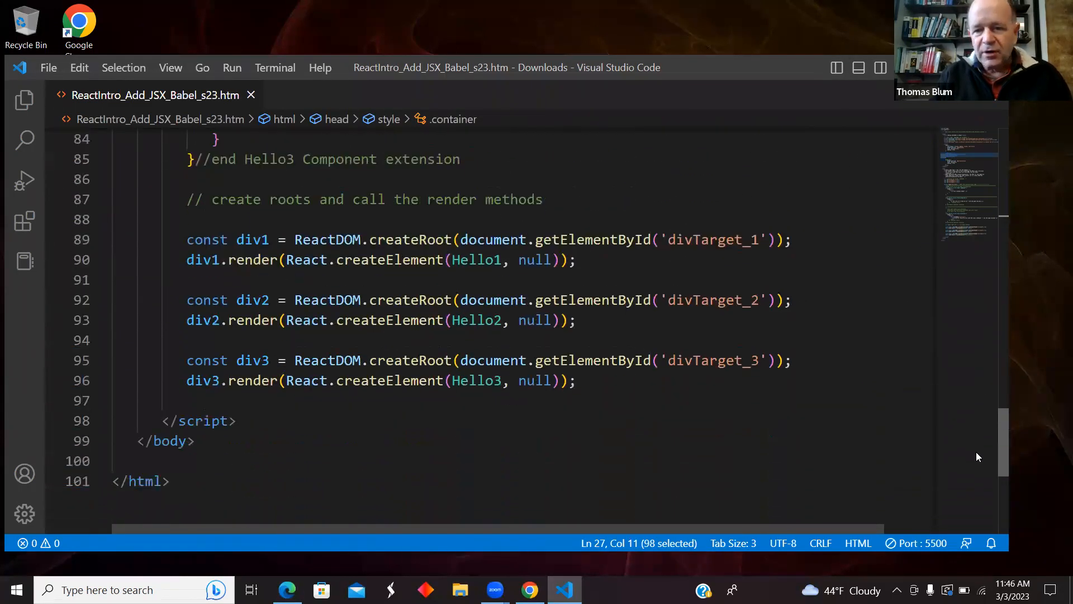
- Move past Hello1's h1 to Hello3, select its container div markup, then single out the className attribute
scroll("up", 3)
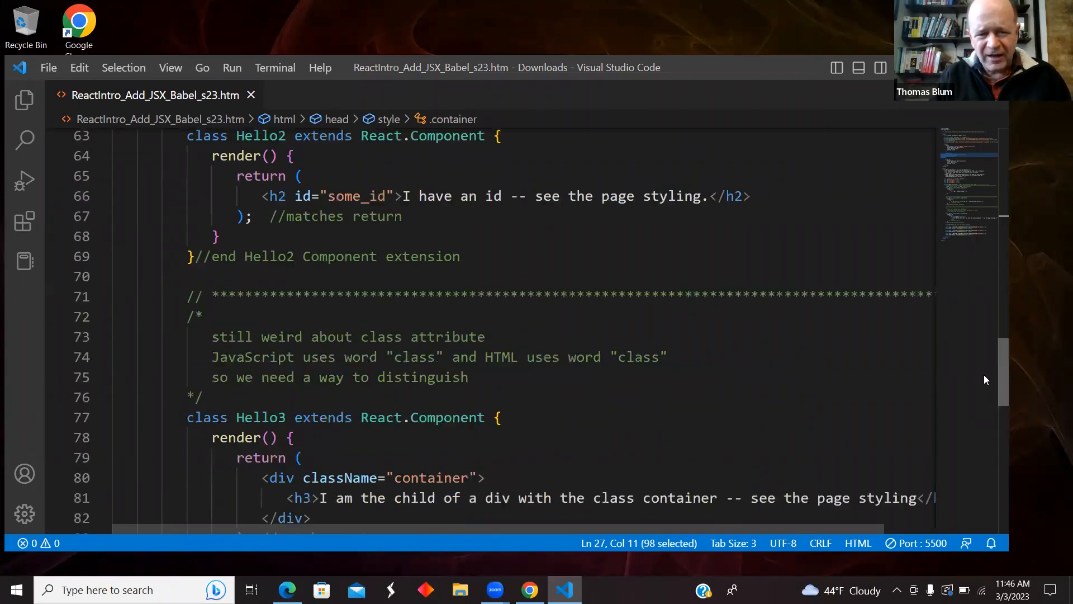
scroll("up", 3)
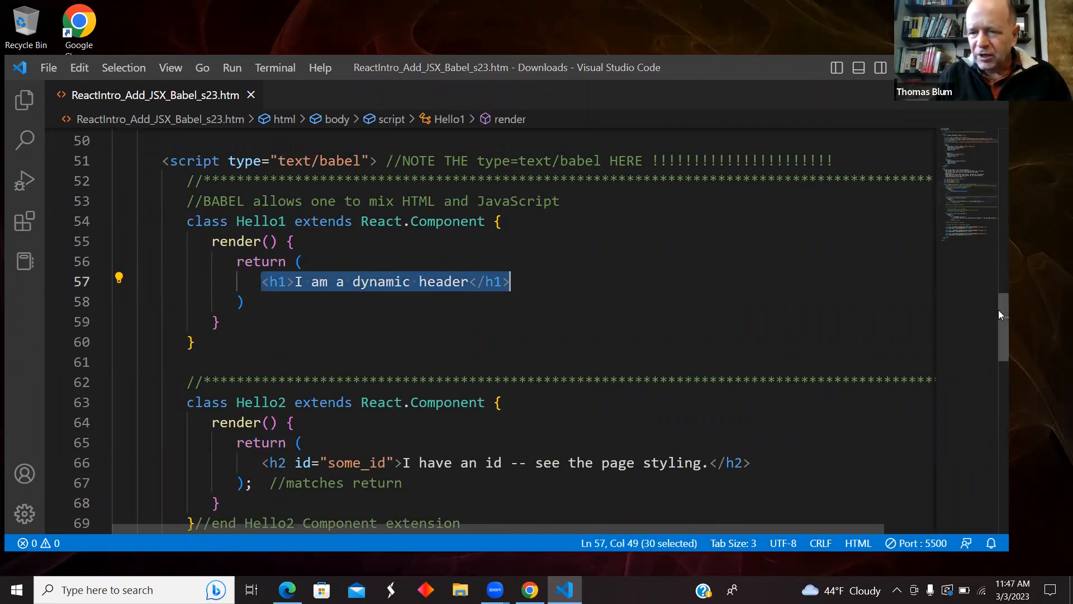
scroll("down", 3)
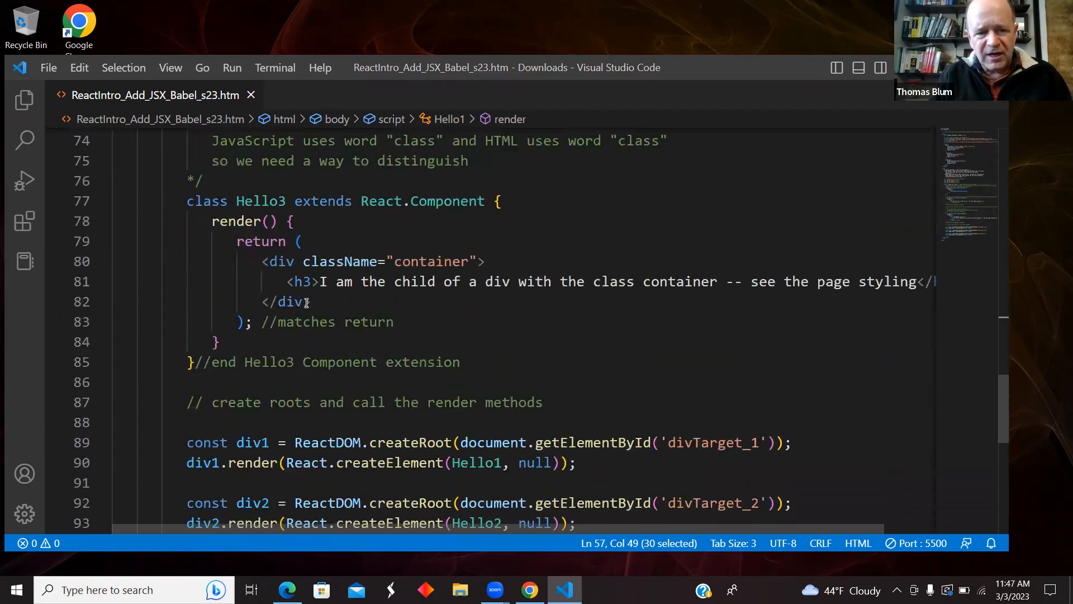
left_click_drag(261, 260, 310, 300)
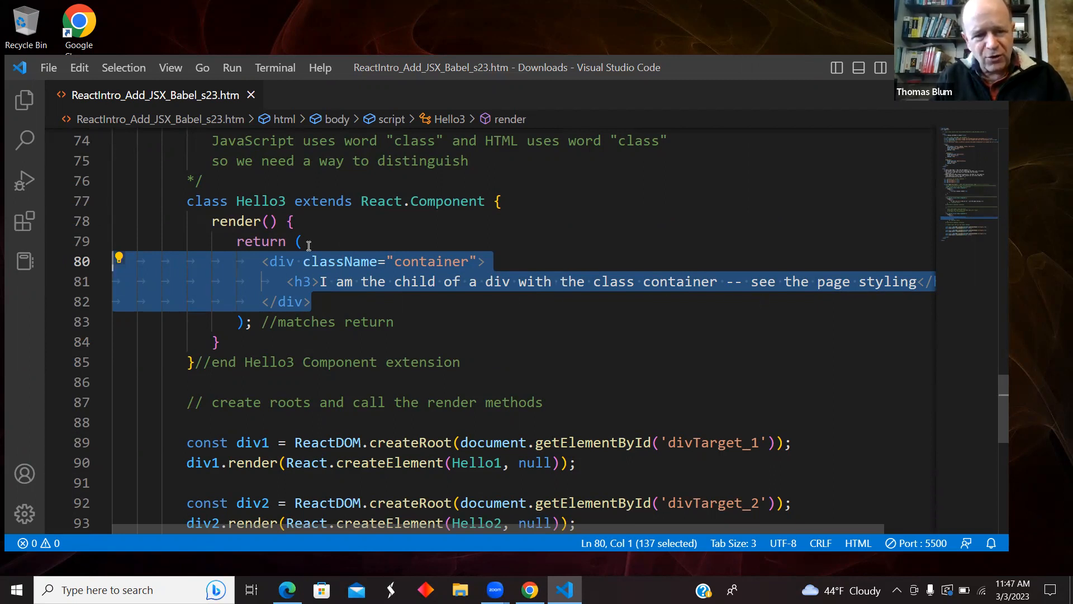
mouse_move(335, 294)
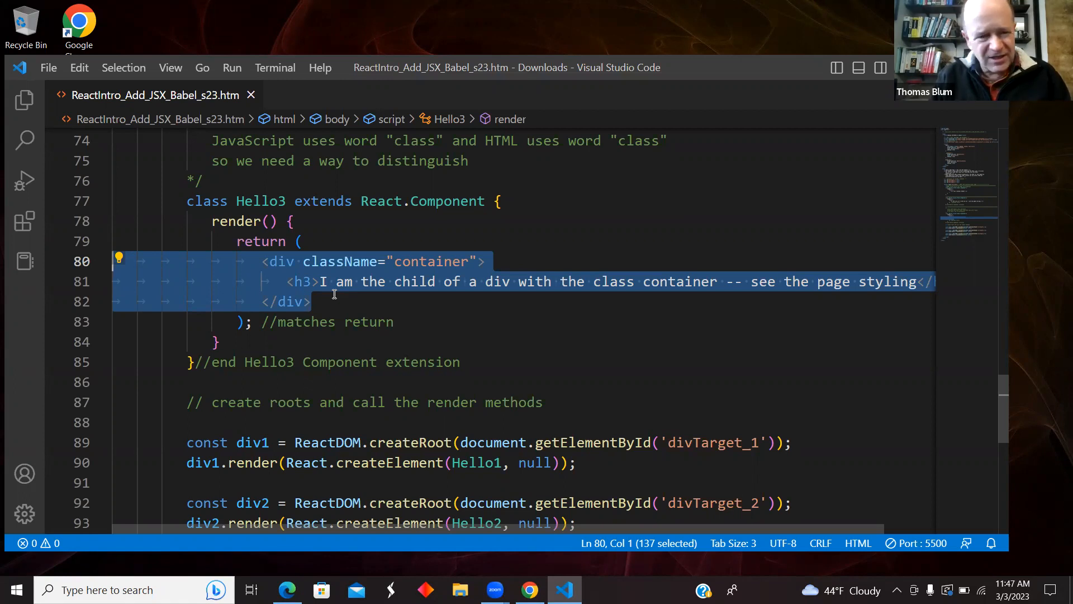
mouse_move(413, 390)
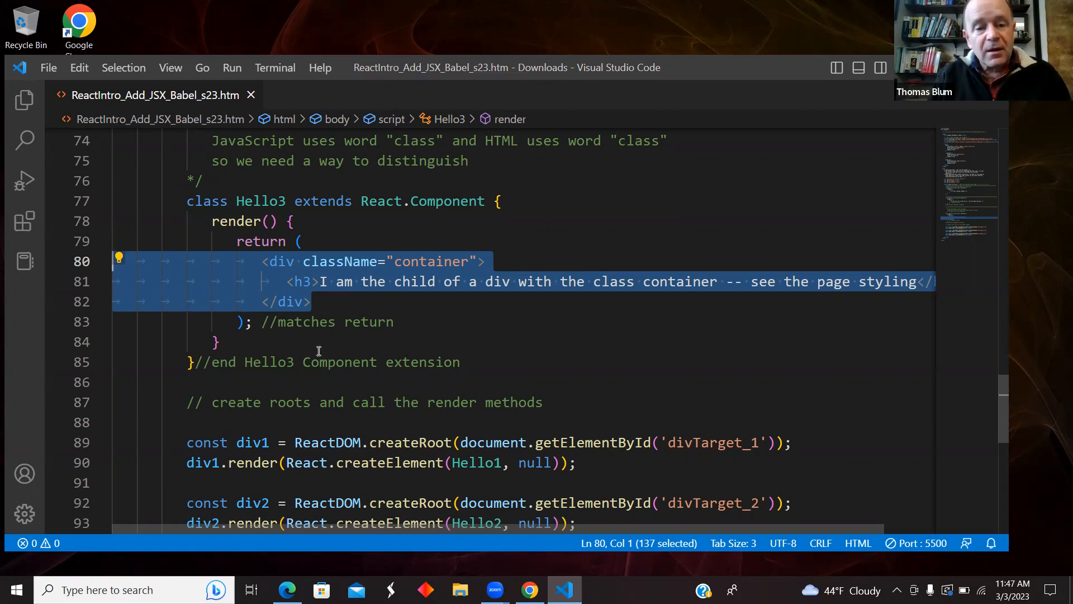
left_click(316, 261)
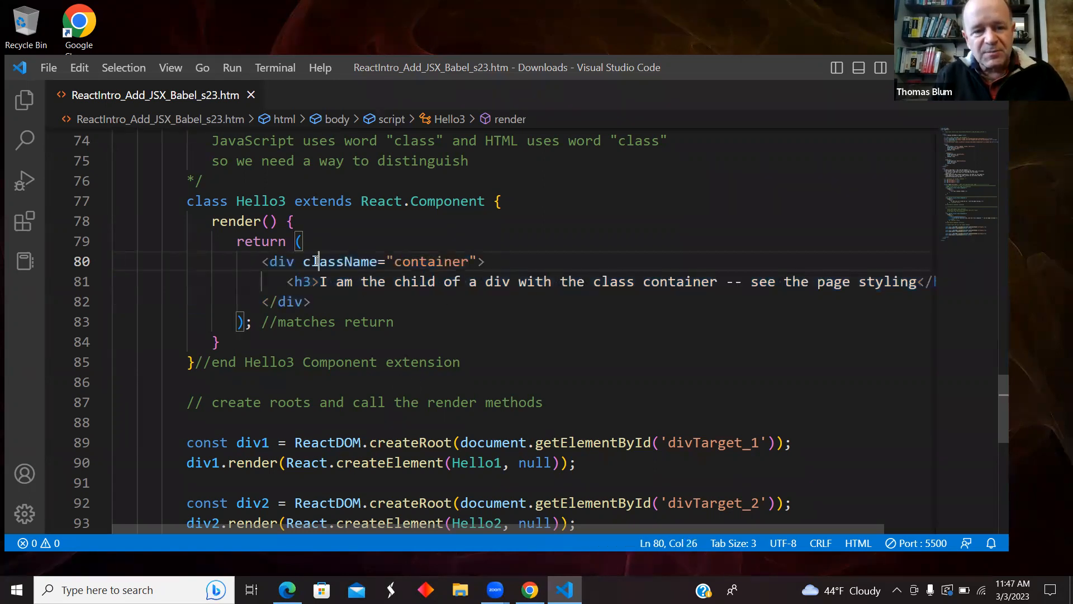
double_click(345, 262)
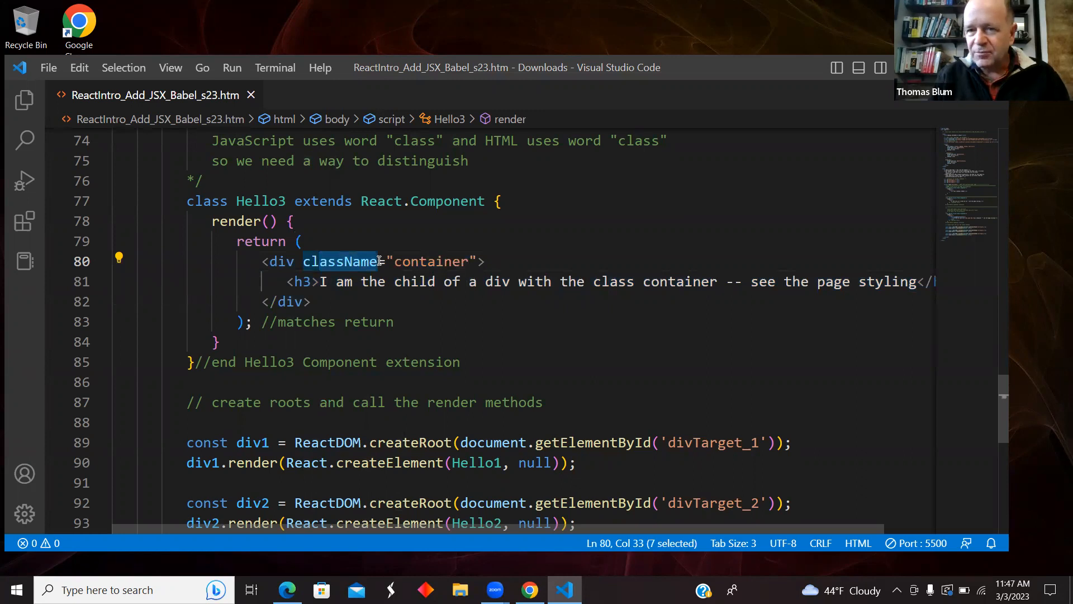
mouse_move(782, 93)
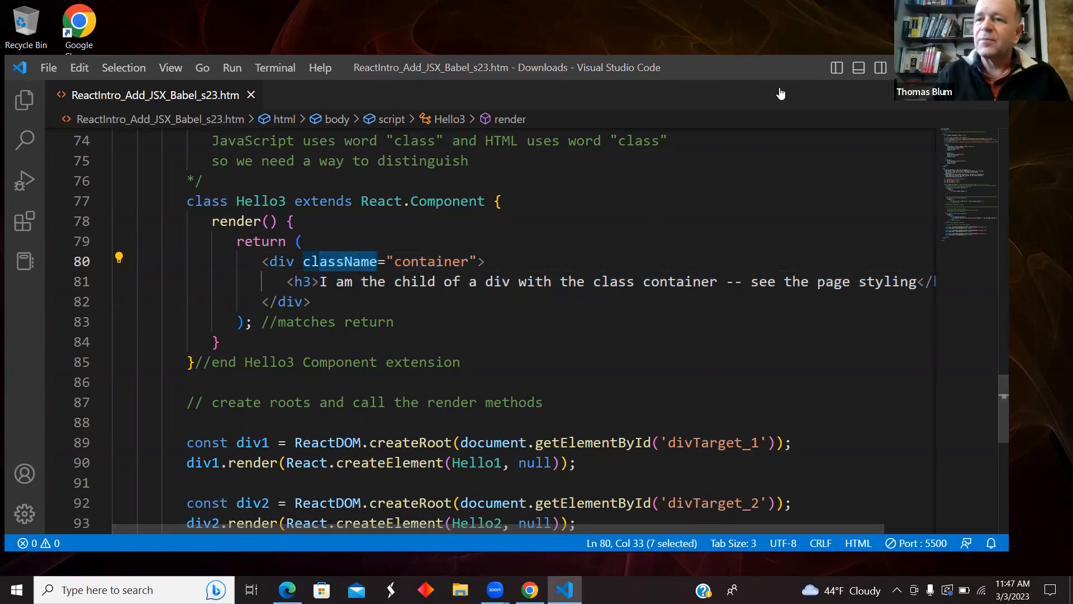